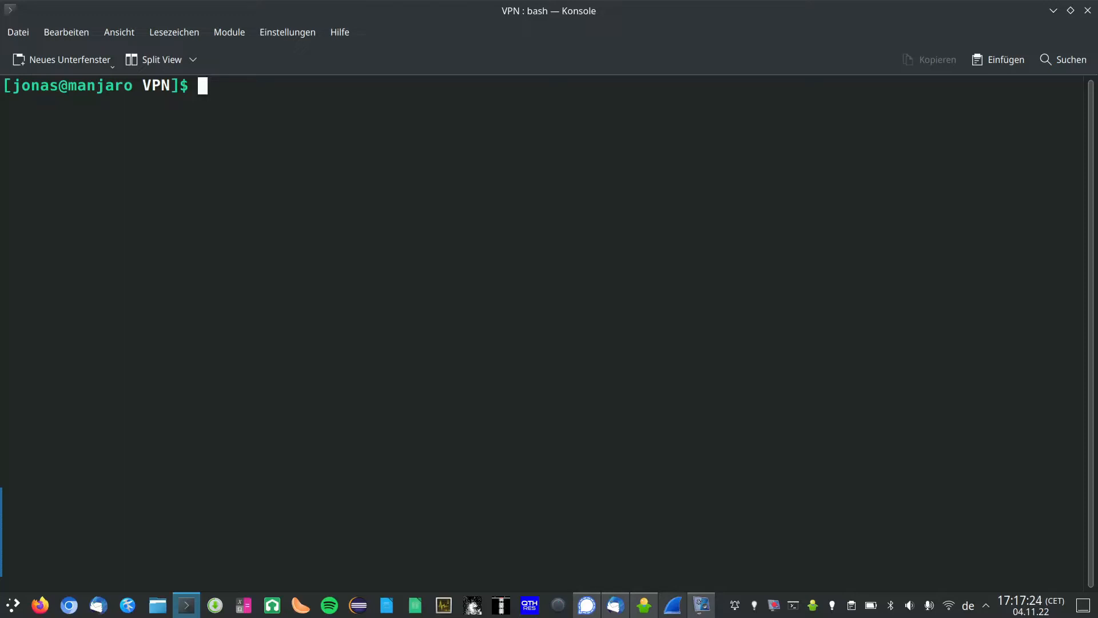
Step: Bring up the h-jonas-laptop WireGuard tunnel with sudo wg-quick up h-jonas-laptop.conf
{"action": "type", "text": "sudo wg-quick up h"}
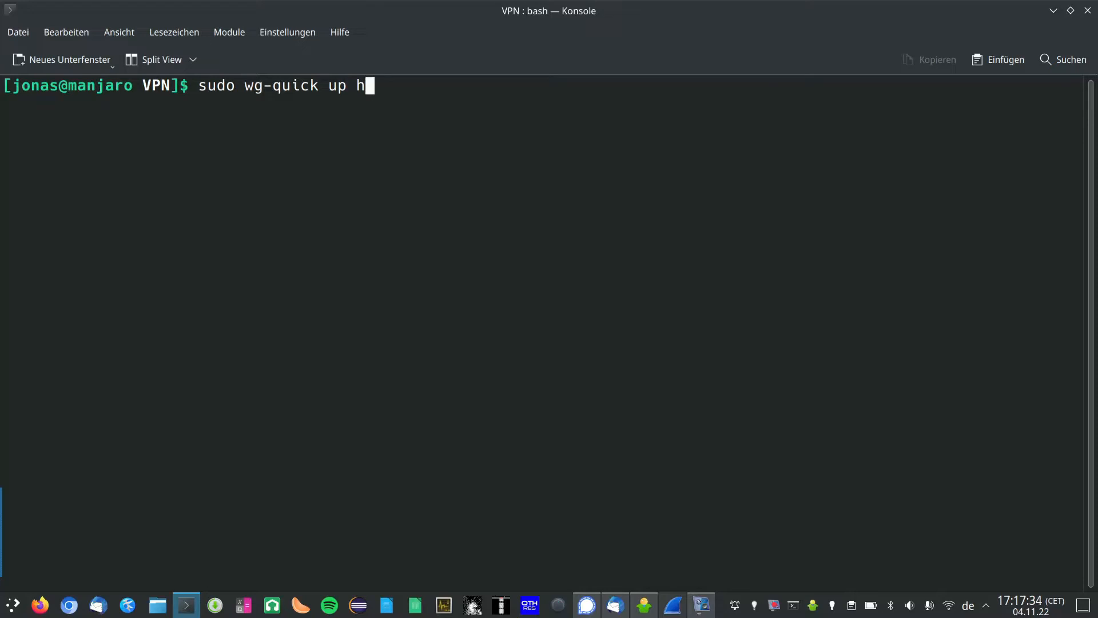
{"action": "type", "text": "-jonas-laptop"}
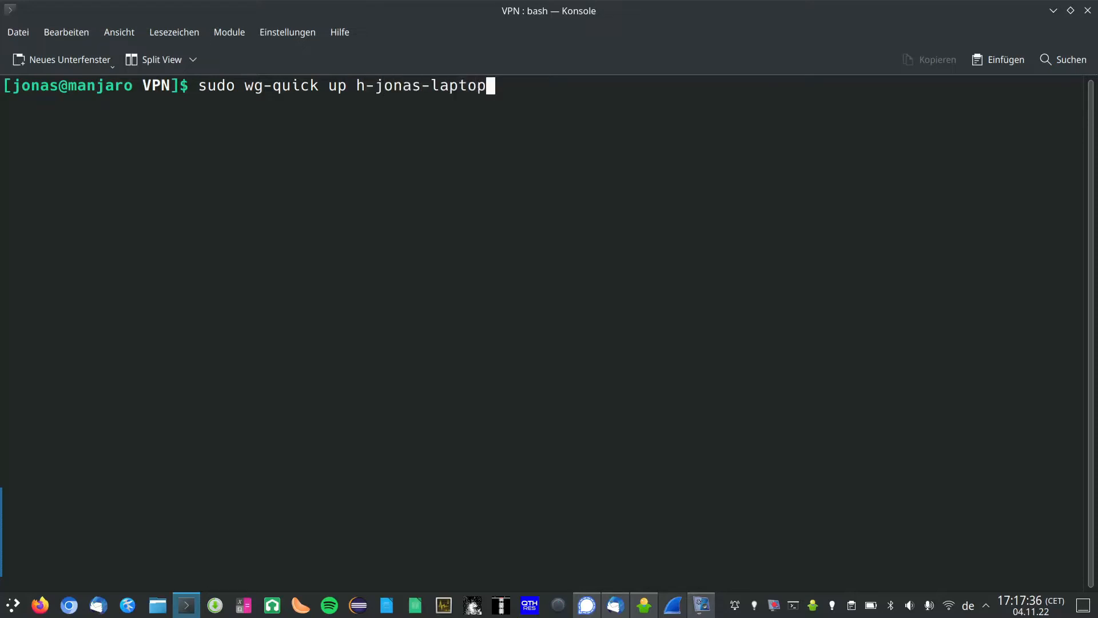
{"action": "key", "text": "Return"}
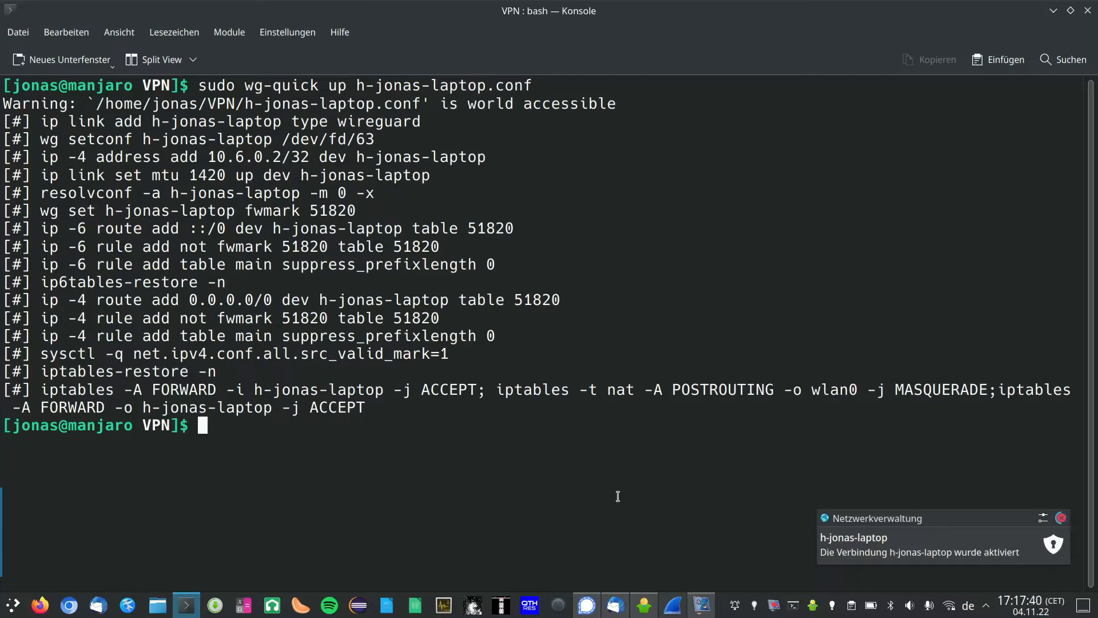
Step: Restart the live wlan0 capture in Wireshark, discarding the old packets
{"action": "left_click", "coordinate": [670, 604]}
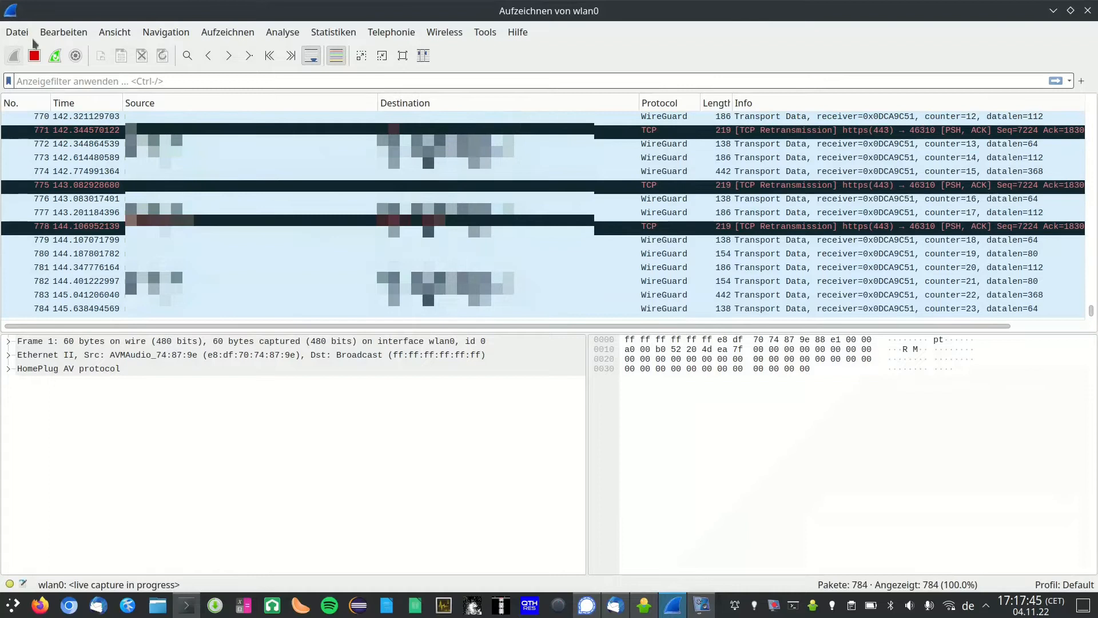
{"action": "left_click", "coordinate": [14, 55]}
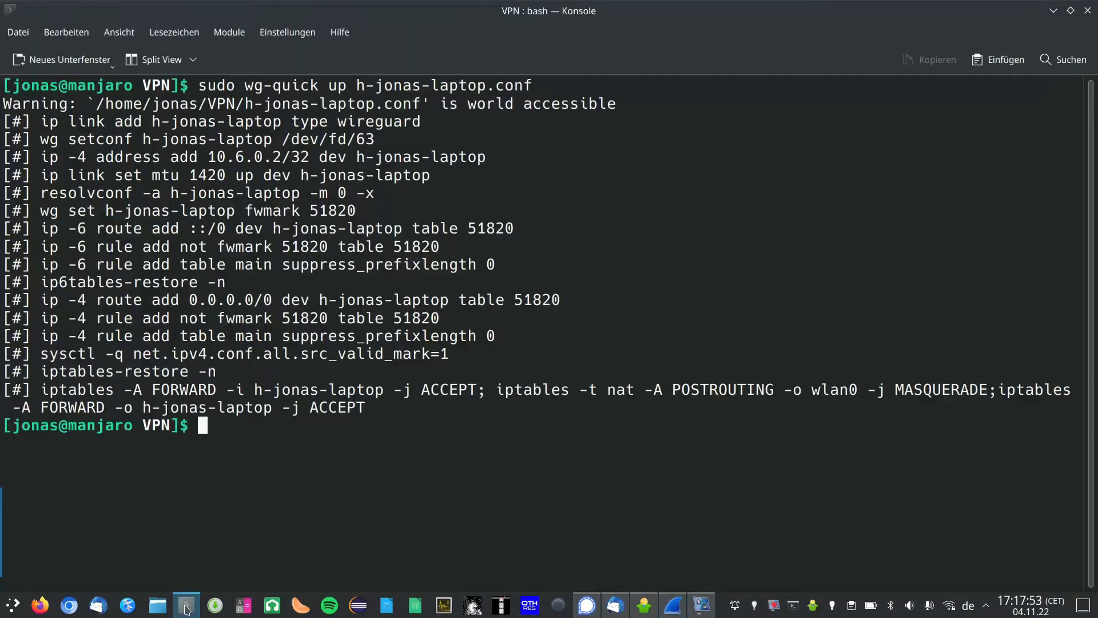
Step: Run ping wikipedia.org over the tunnel to generate name lookups
{"action": "type", "text": "ping"}
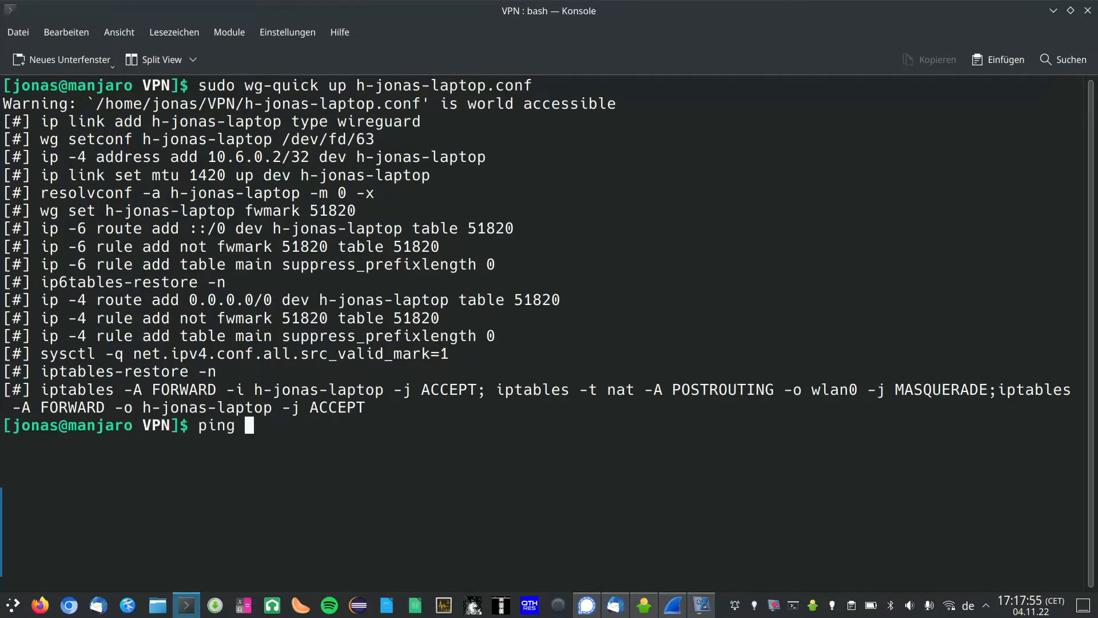
{"action": "type", "text": "wikipedia."}
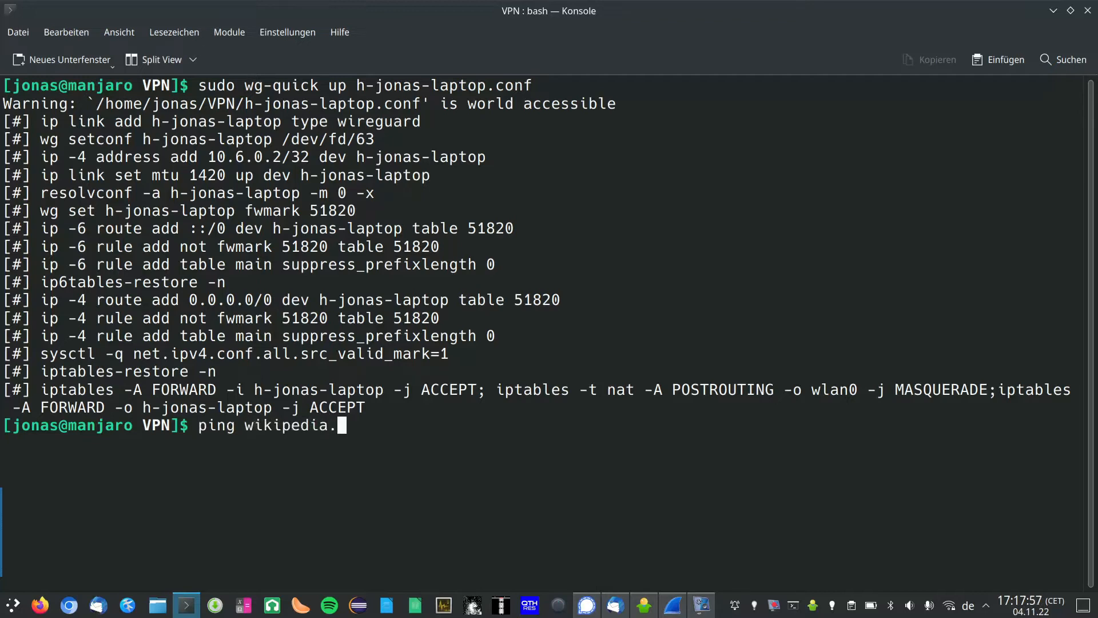
{"action": "type", "text": "org"}
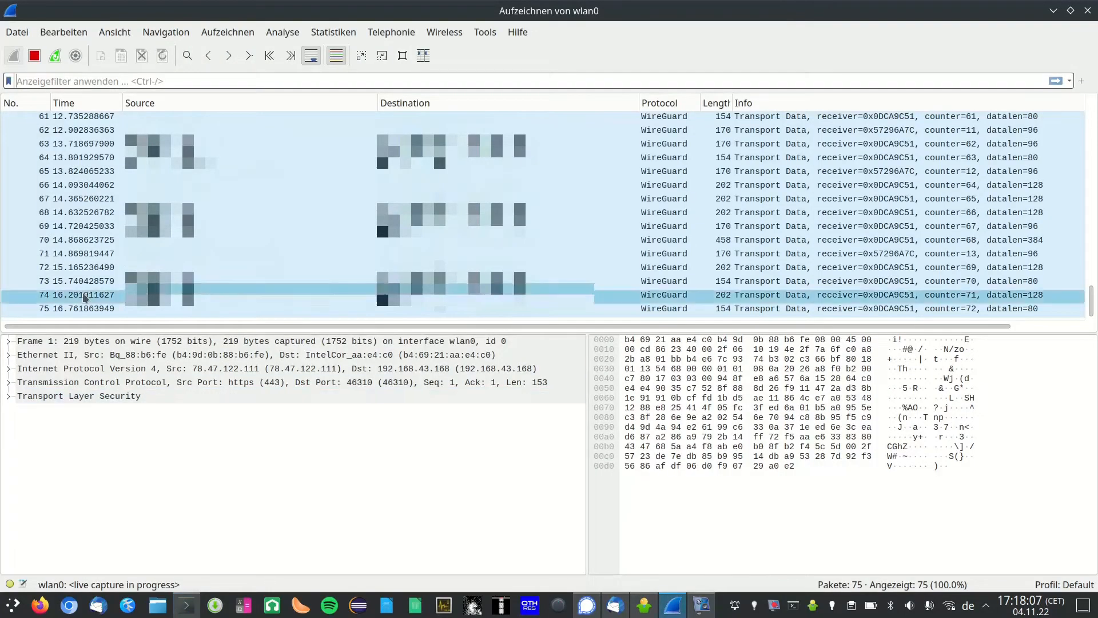
Step: Stop the capture and find the 'wikipedia' string, exposing the leaked DNS query to 192.168.43.1
{"action": "left_click", "coordinate": [33, 55]}
{"action": "type", "text": "wikpe"}
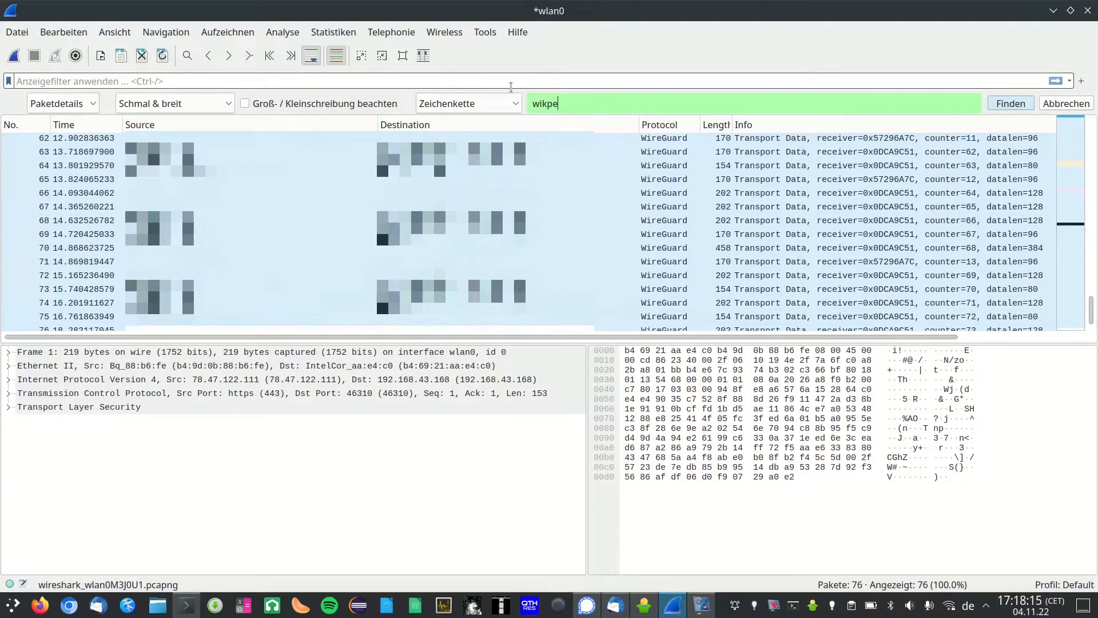
{"action": "type", "text": "ikipedia"}
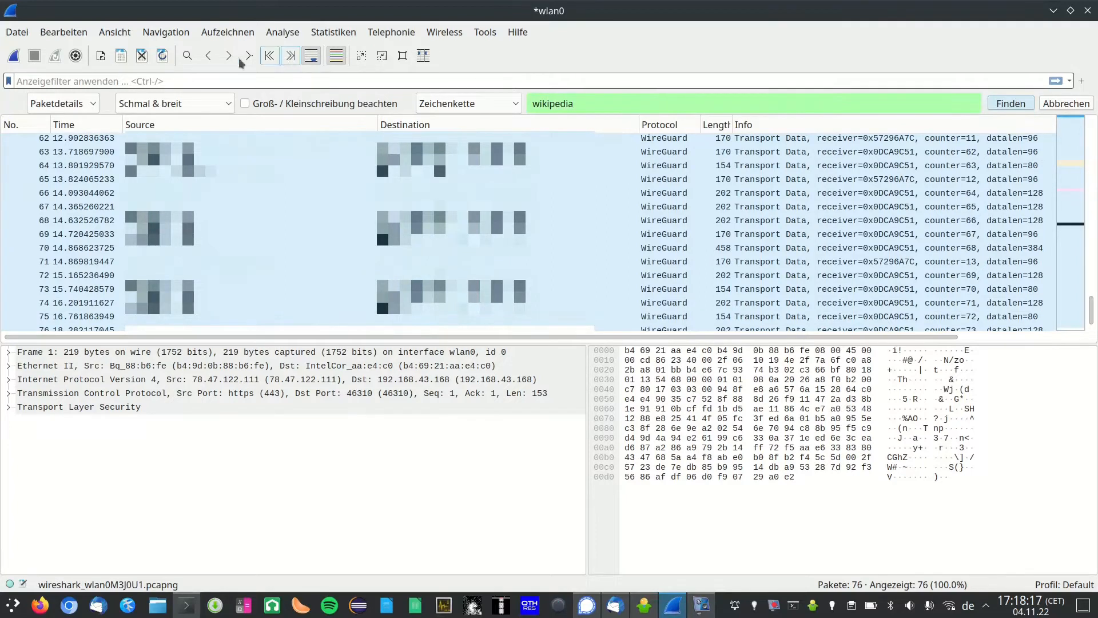
{"action": "left_click", "coordinate": [62, 103]}
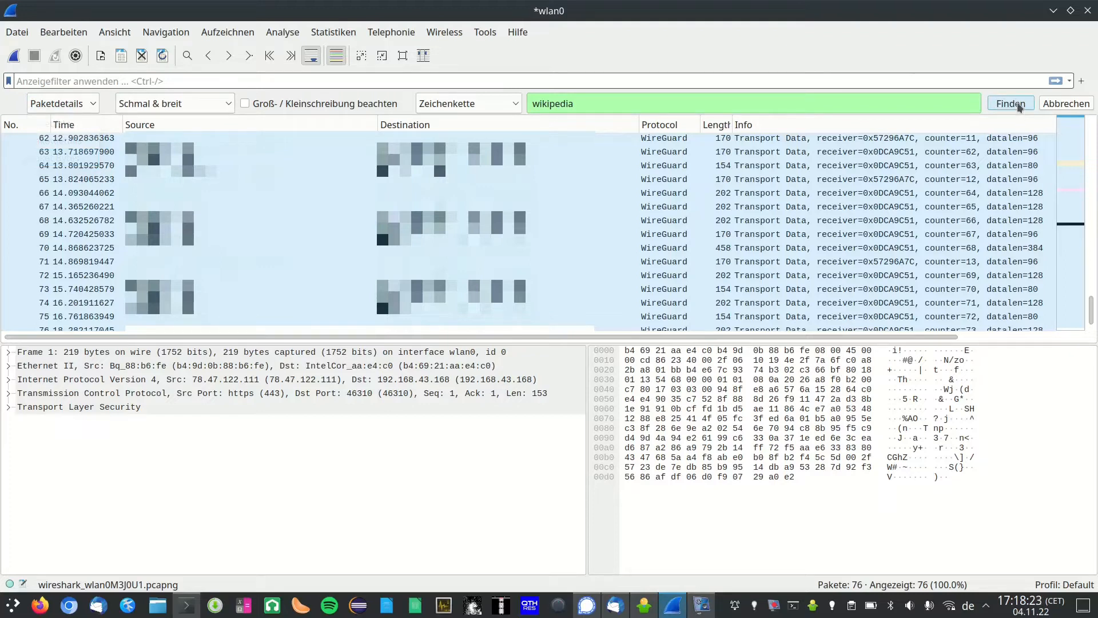
{"action": "left_click", "coordinate": [1009, 103]}
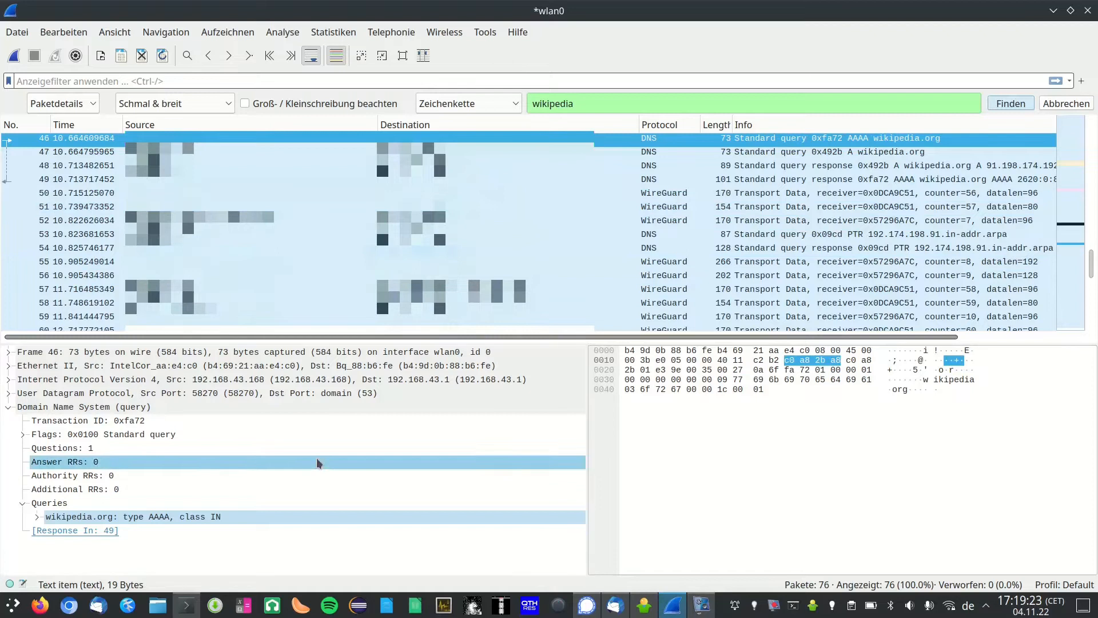
{"action": "left_click", "coordinate": [185, 606]}
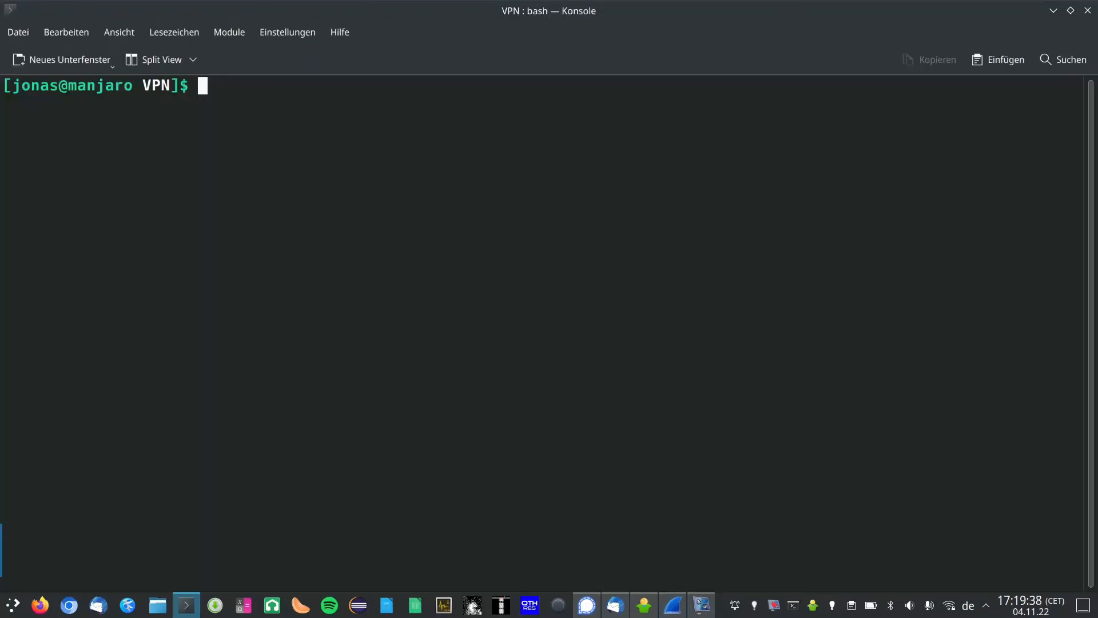
Step: Start sudo nano /etc/NetworkManager/NetworkManager.conf to edit it as root
{"action": "type", "text": "sudo"}
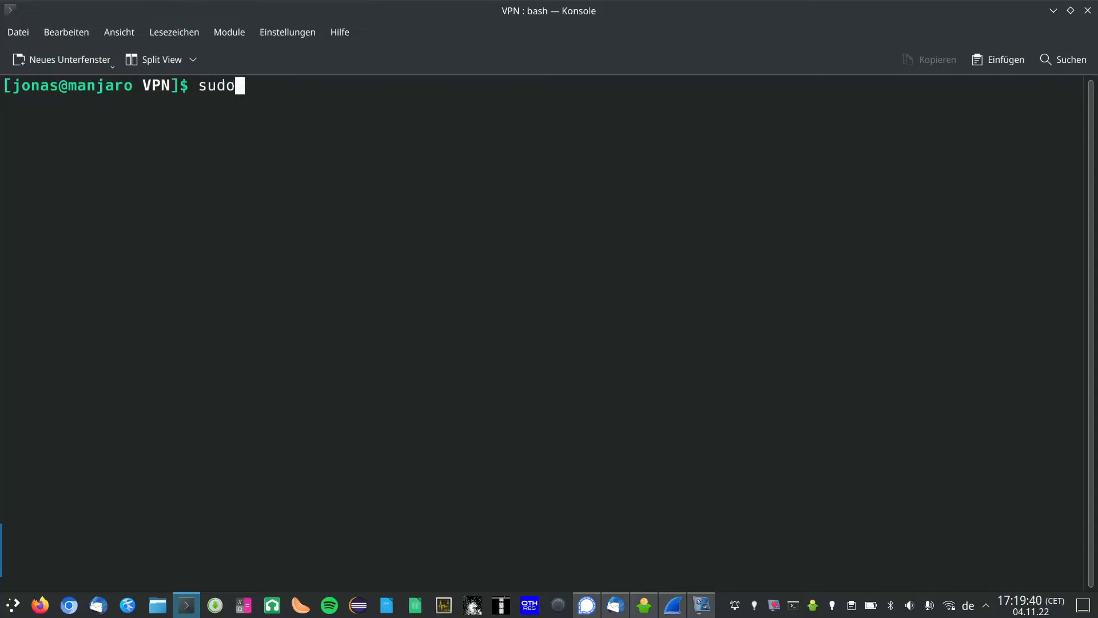
{"action": "type", "text": "nan"}
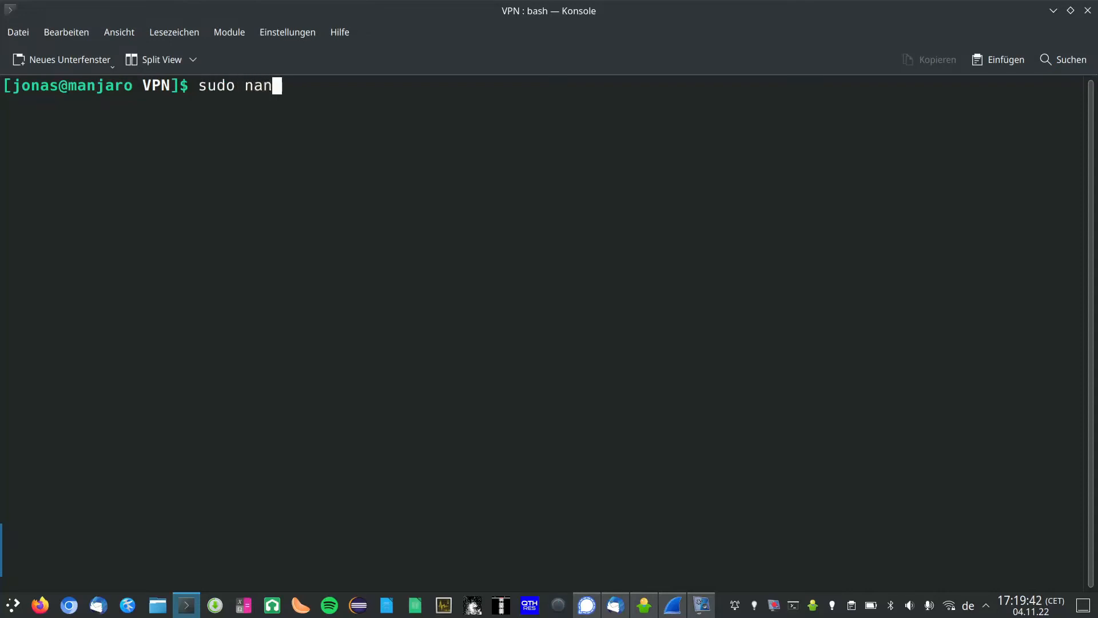
{"action": "type", "text": "o /etc/"}
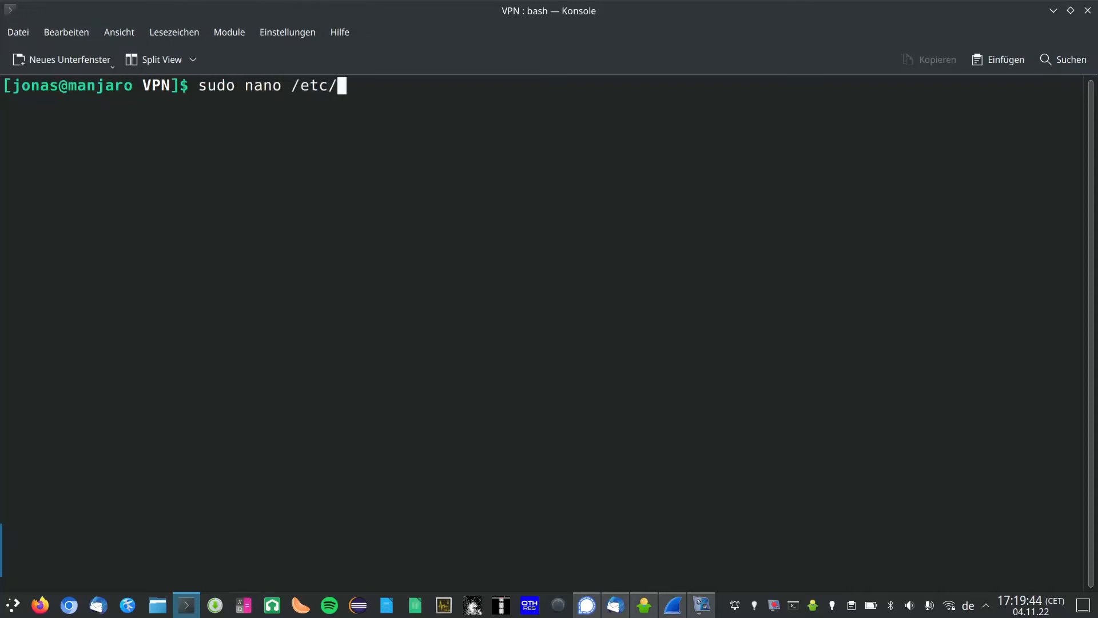
{"action": "type", "text": "NetworkManage"}
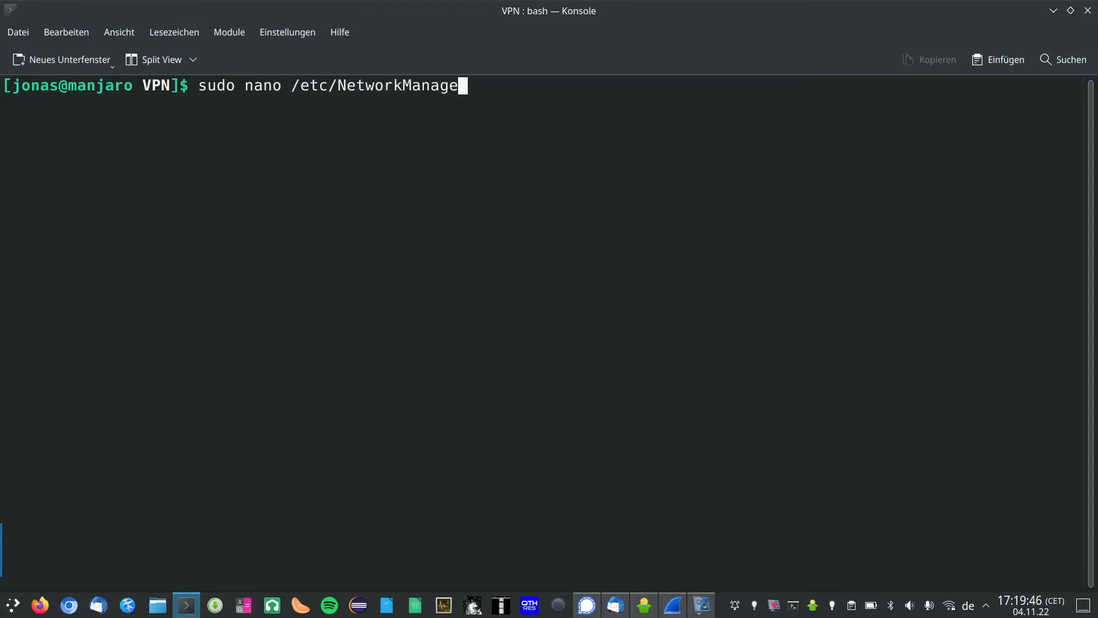
{"action": "type", "text": "r/Network"}
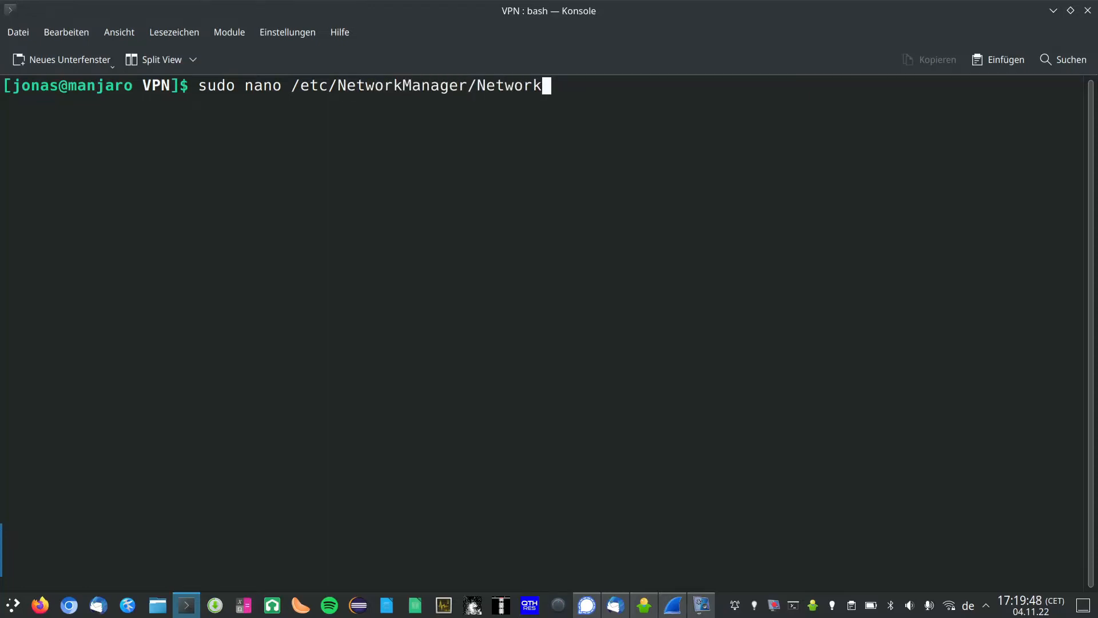
{"action": "type", "text": "Manager.conf"}
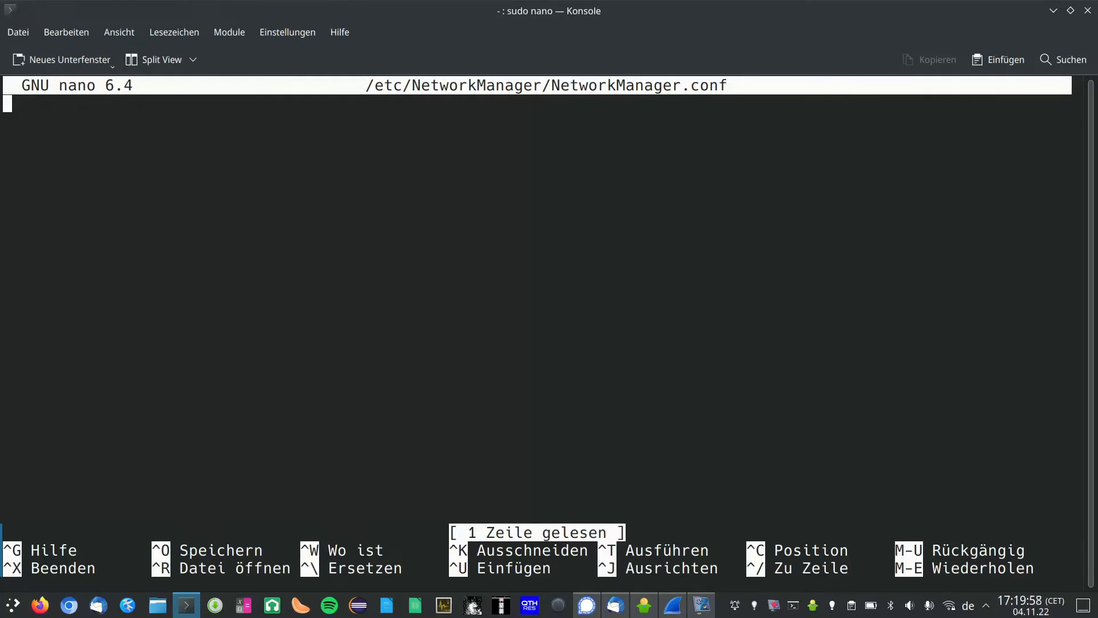
{"action": "mouse_move", "coordinate": [620, 245]}
{"action": "type", "text": "["}
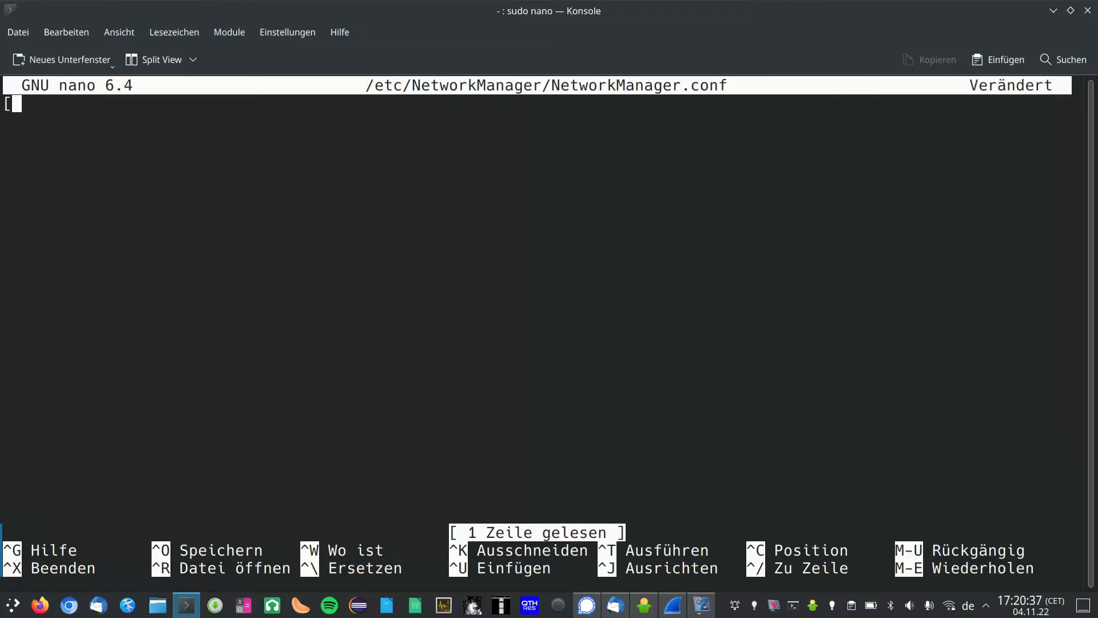
Step: Add a [main] section with dns=none to NetworkManager.conf and write it out
{"action": "type", "text": "main"}
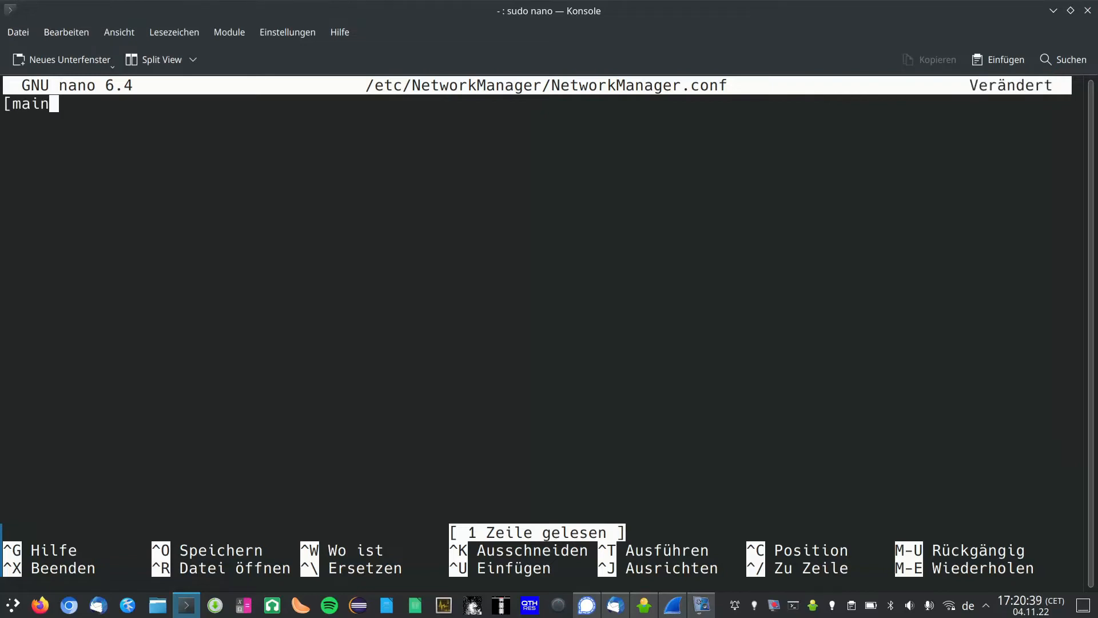
{"action": "type", "text": "]"}
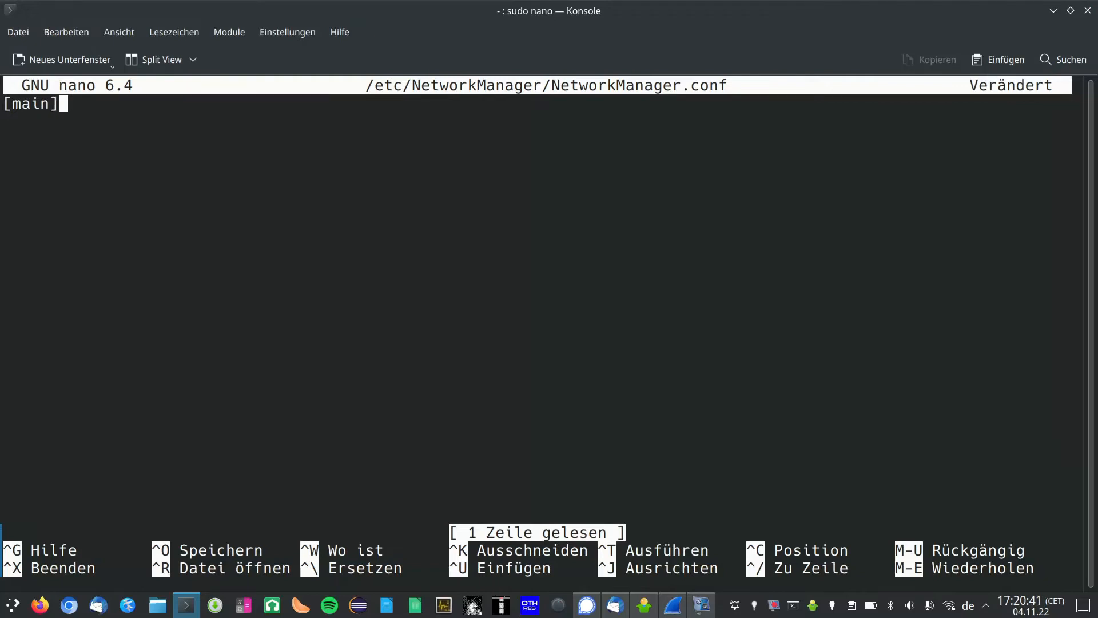
{"action": "key", "text": "Return"}
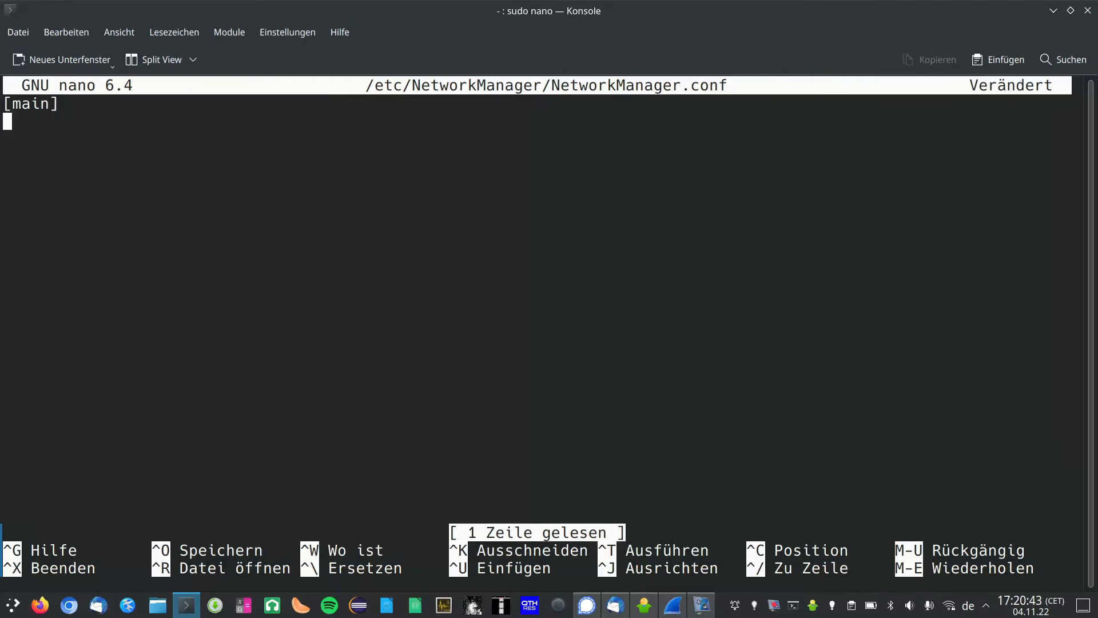
{"action": "type", "text": "dns"}
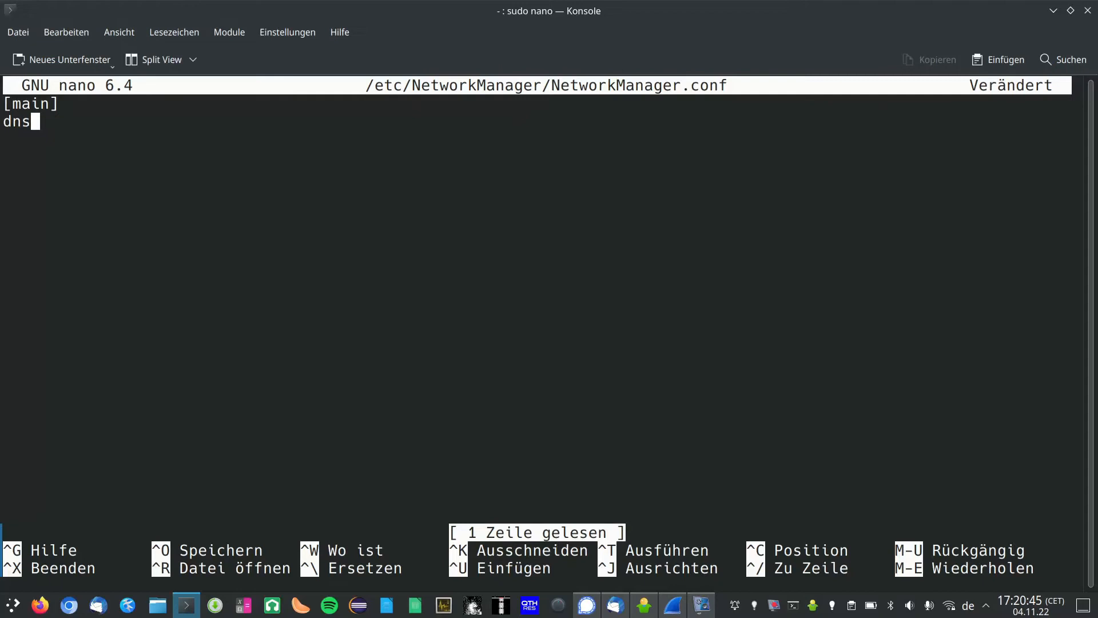
{"action": "type", "text": "="}
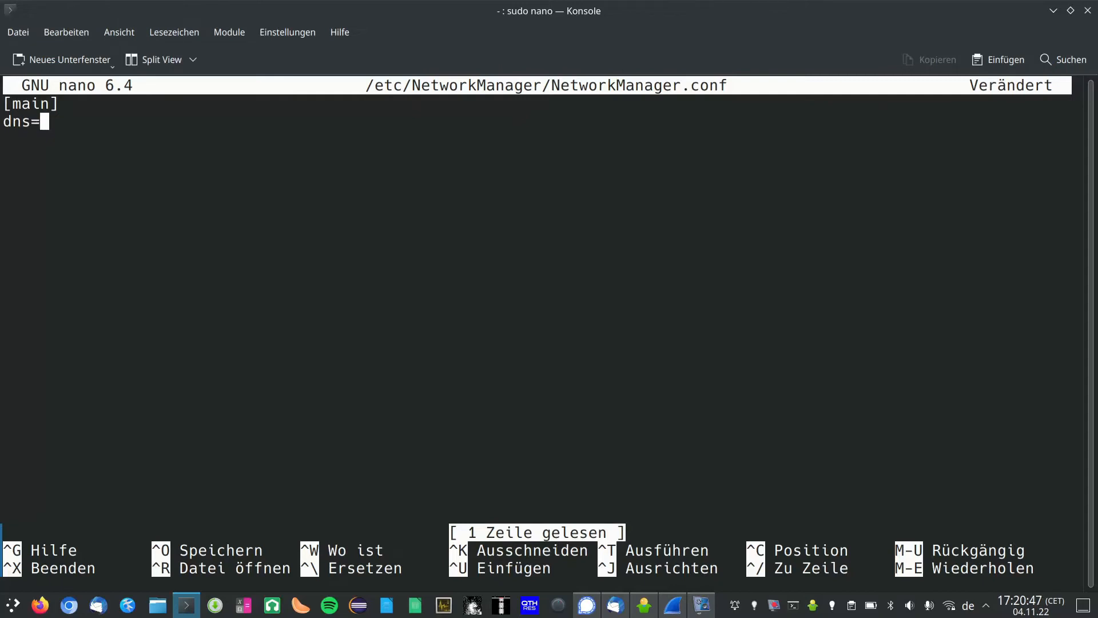
{"action": "type", "text": "none"}
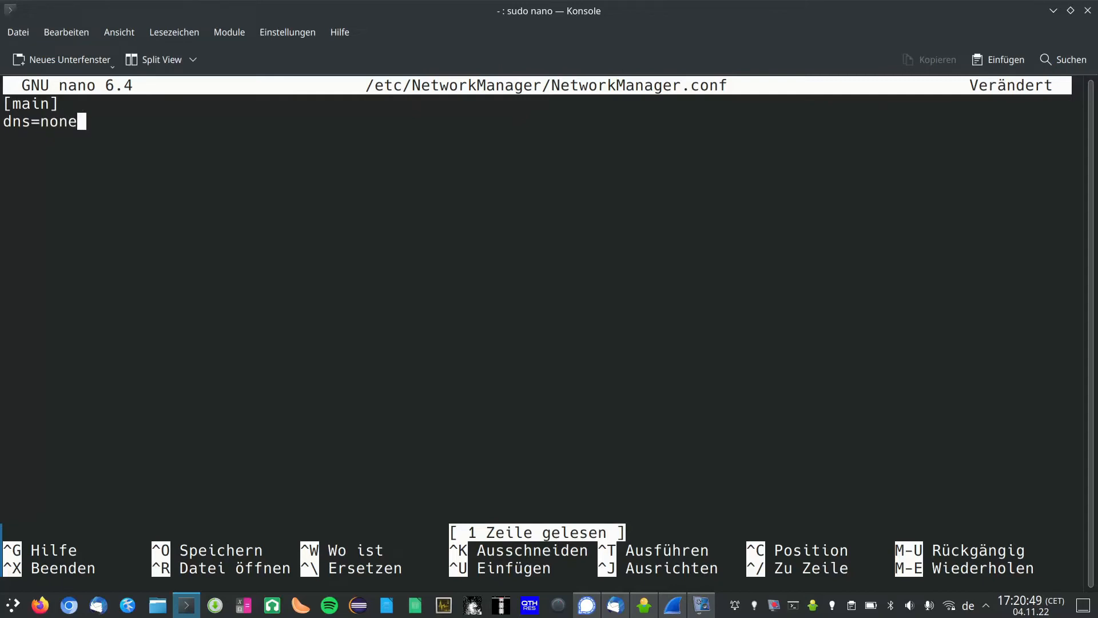
{"action": "key", "text": "ctrl+o"}
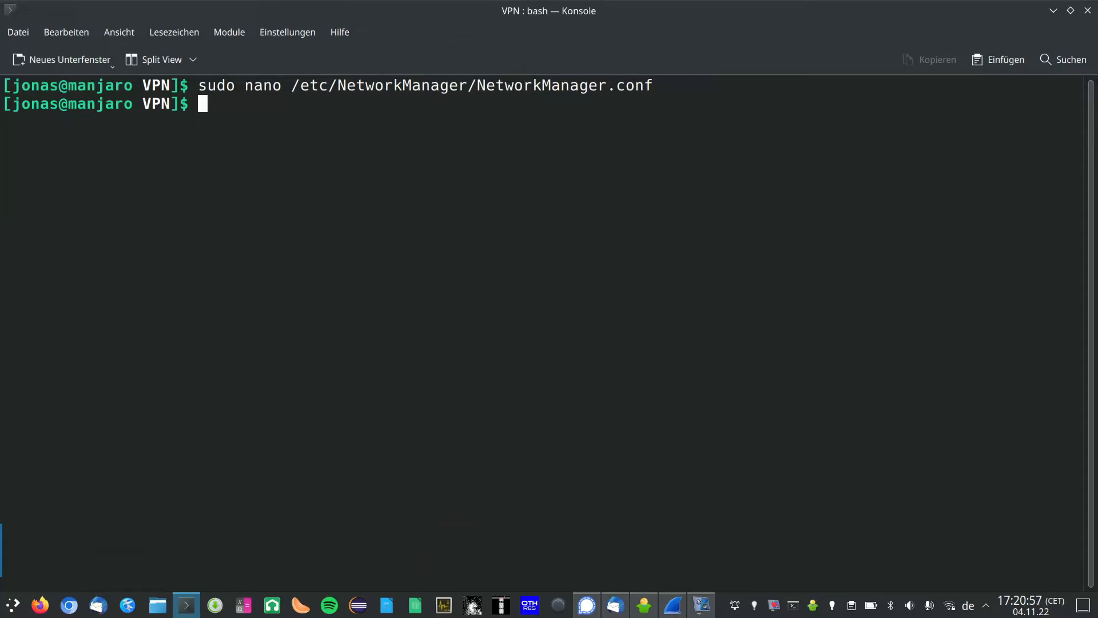
Step: Run sudo systemctl restart NetworkManager to reactivate connections with the edited config
{"action": "type", "text": "sudo"}
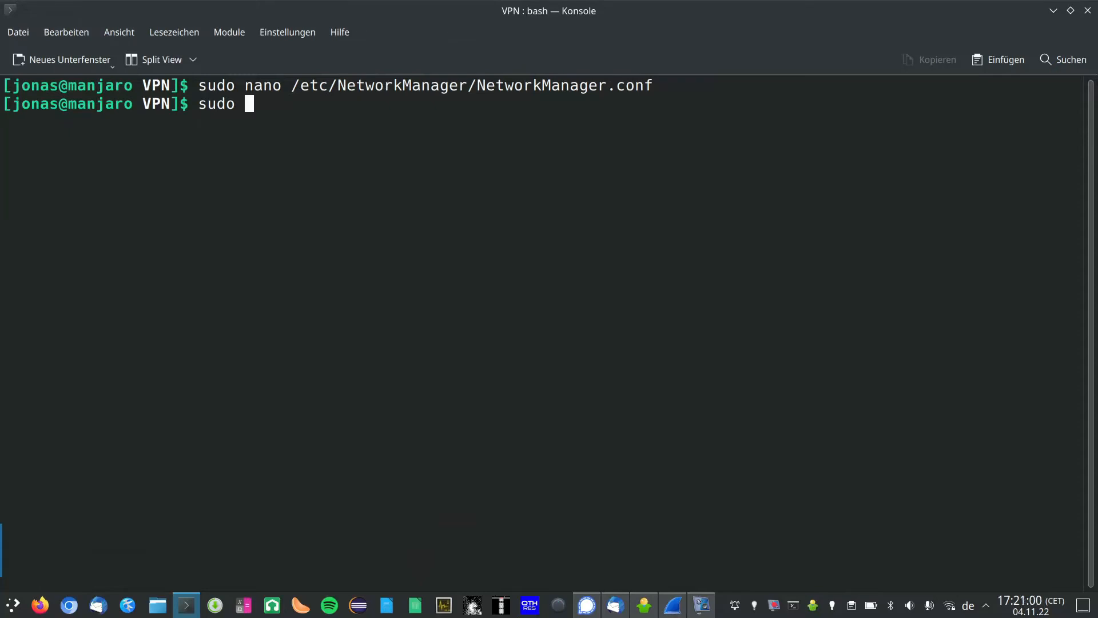
{"action": "type", "text": "systemctl"}
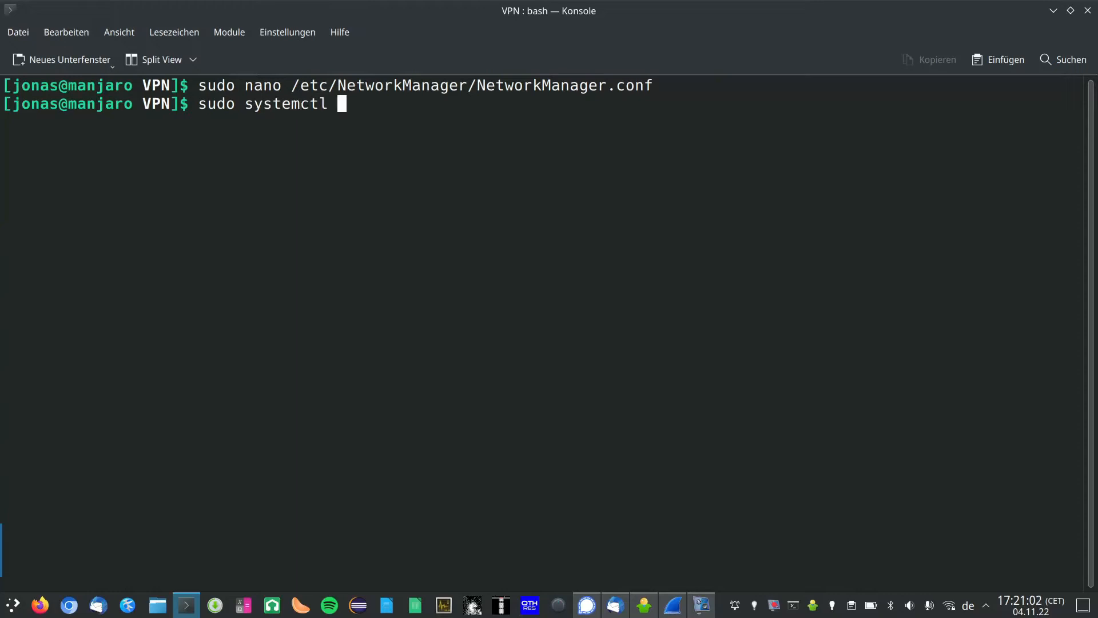
{"action": "type", "text": "Net"}
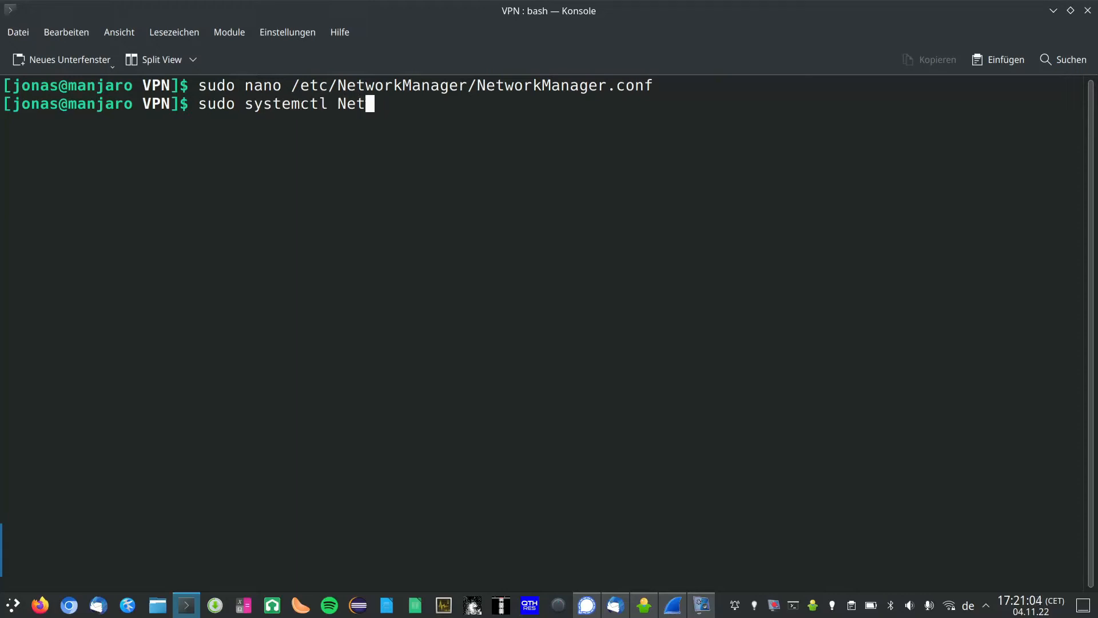
{"action": "type", "text": "restart"}
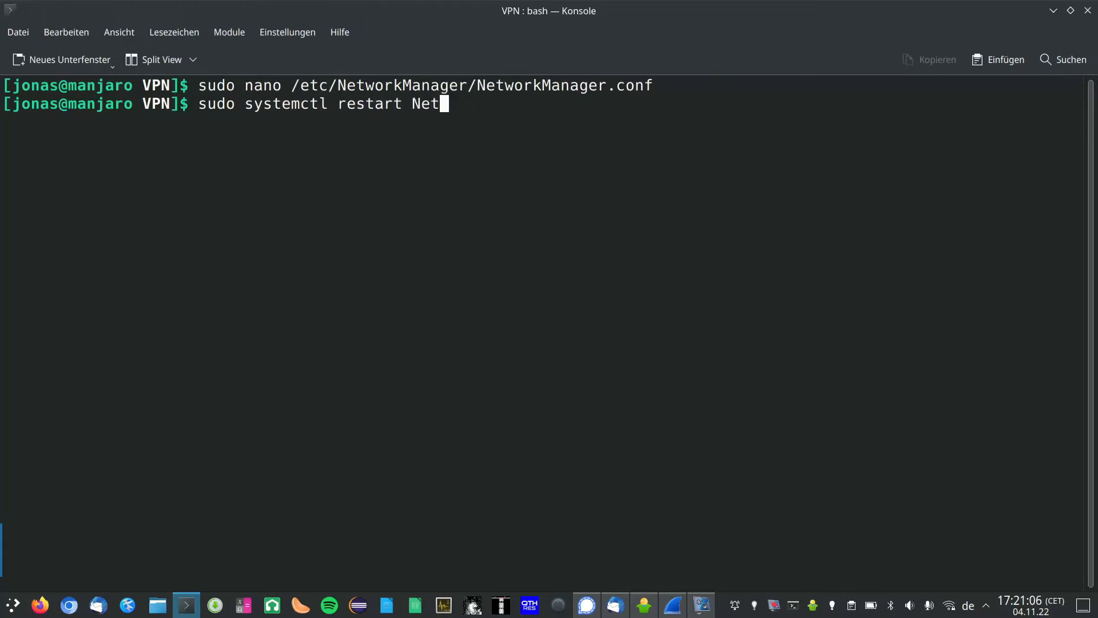
{"action": "type", "text": "workManager"}
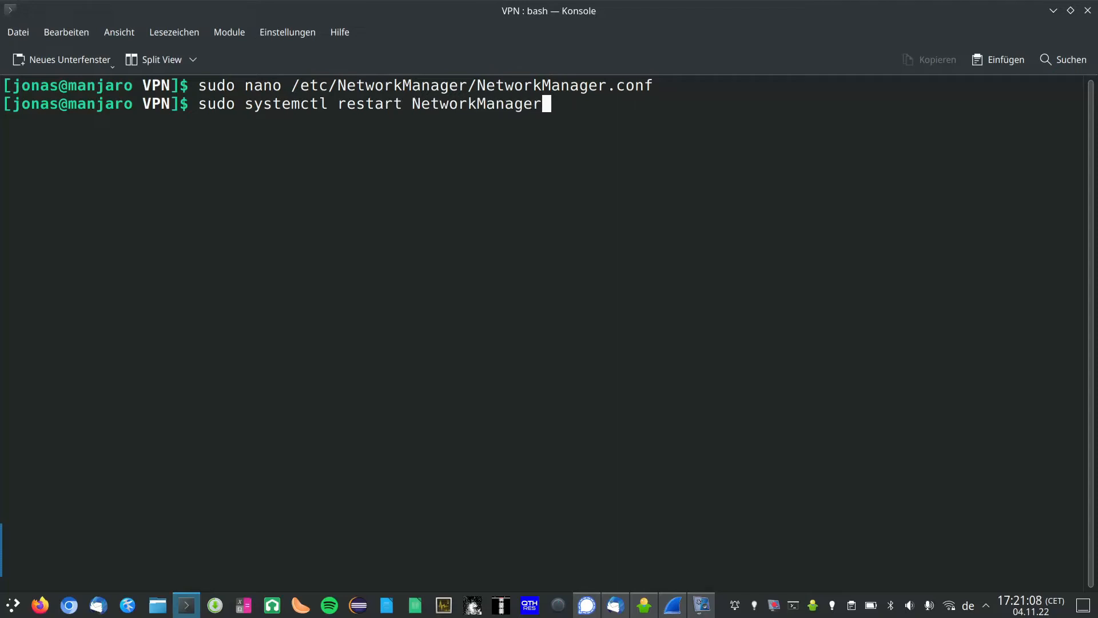
{"action": "key", "text": "Return"}
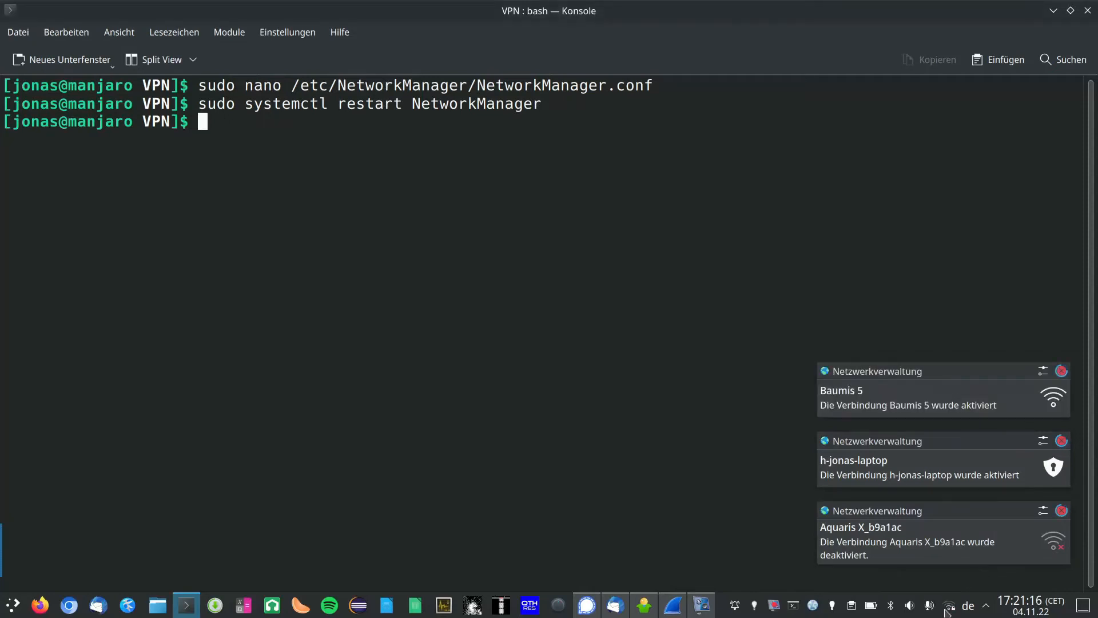
{"action": "left_click", "coordinate": [950, 604]}
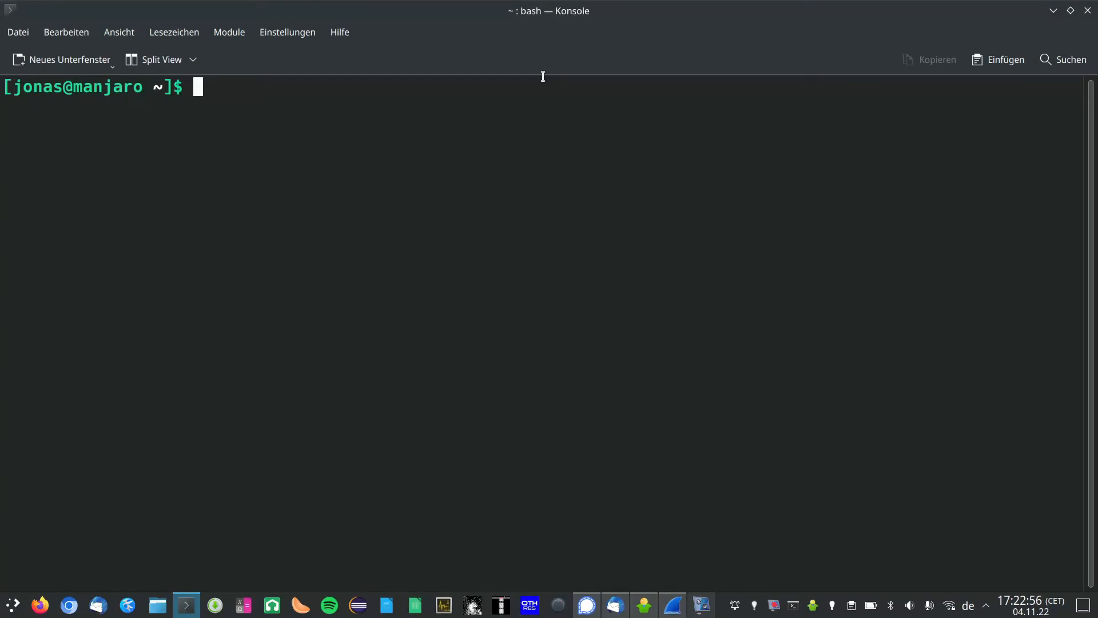
{"action": "mouse_move", "coordinate": [553, 106]}
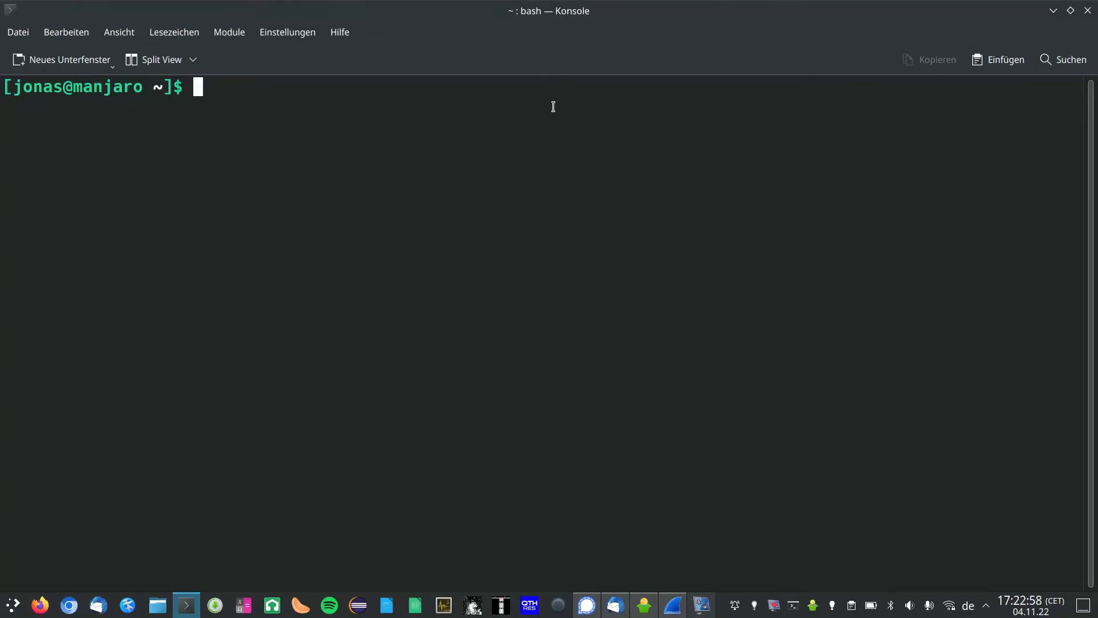
Step: Start a fresh wlan0 capture, ping wikipedia.org until replies arrive, then stop the ping
{"action": "left_click", "coordinate": [672, 603]}
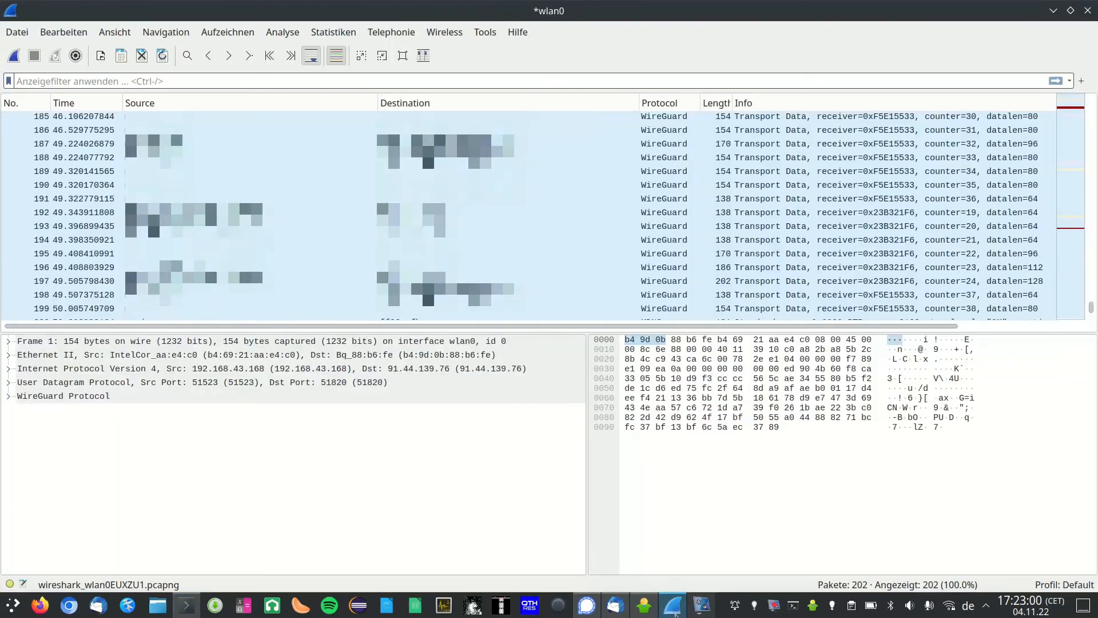
{"action": "left_click", "coordinate": [14, 55]}
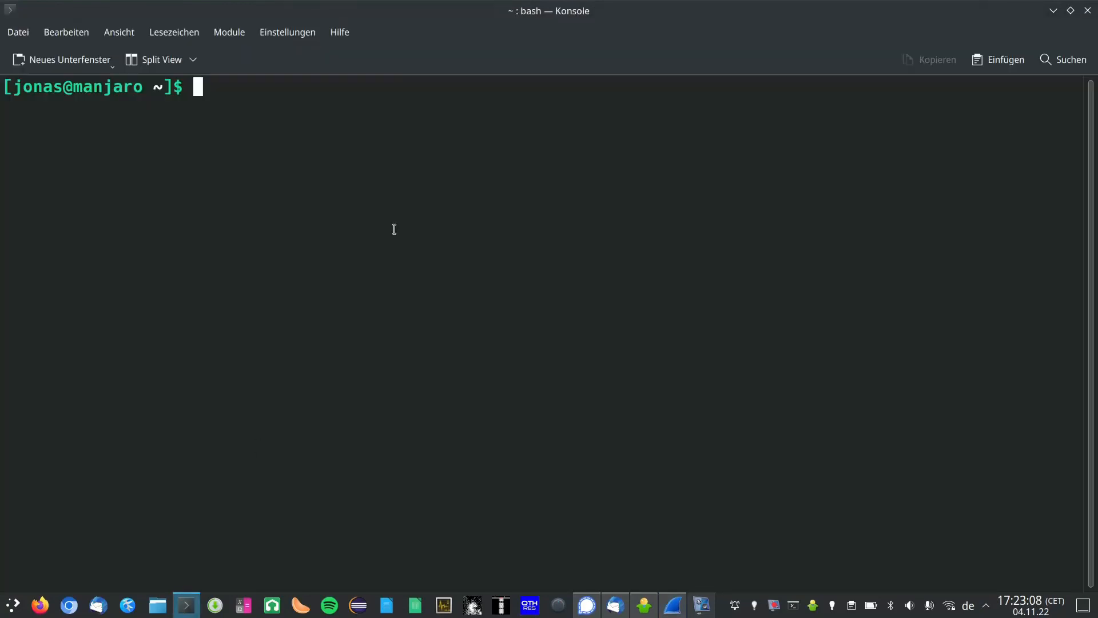
{"action": "type", "text": "ping wiki"}
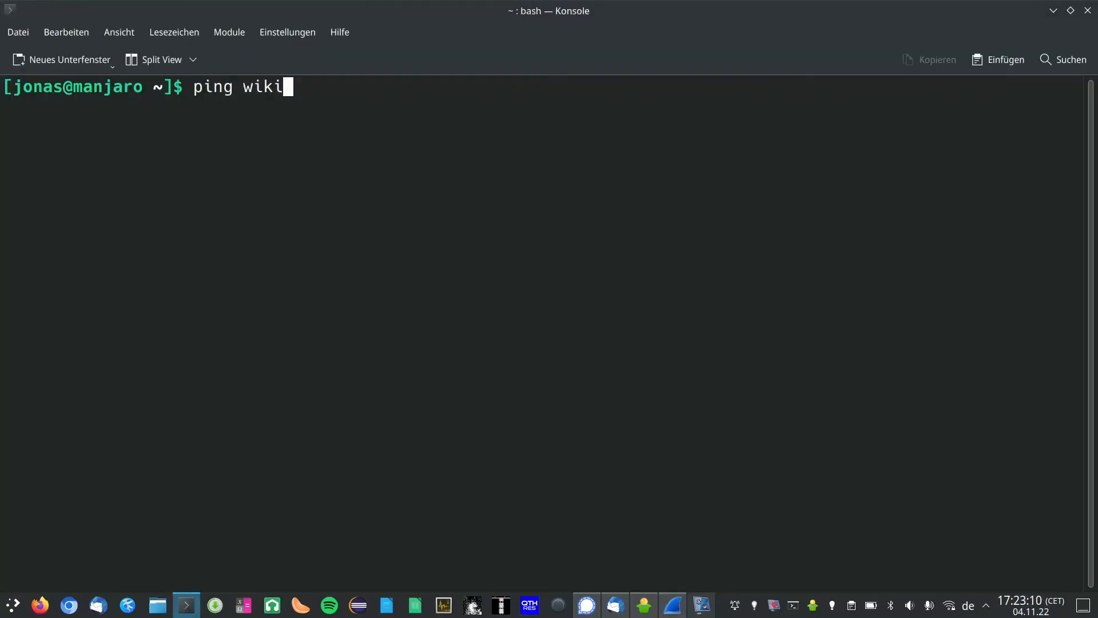
{"action": "type", "text": "pedia.org"}
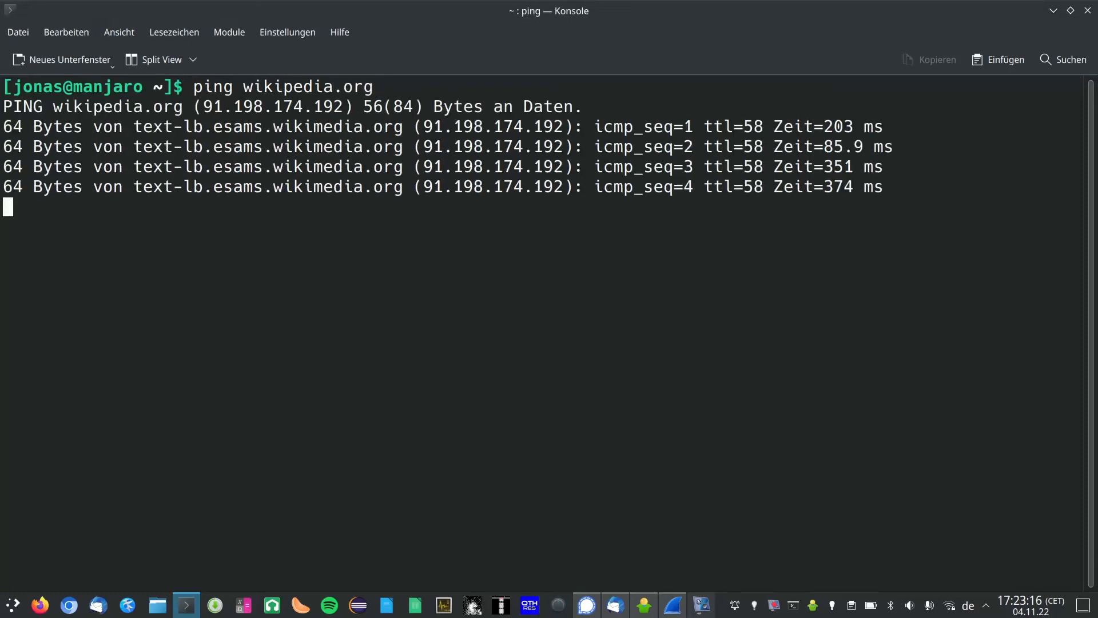
{"action": "key", "text": "ctrl+c"}
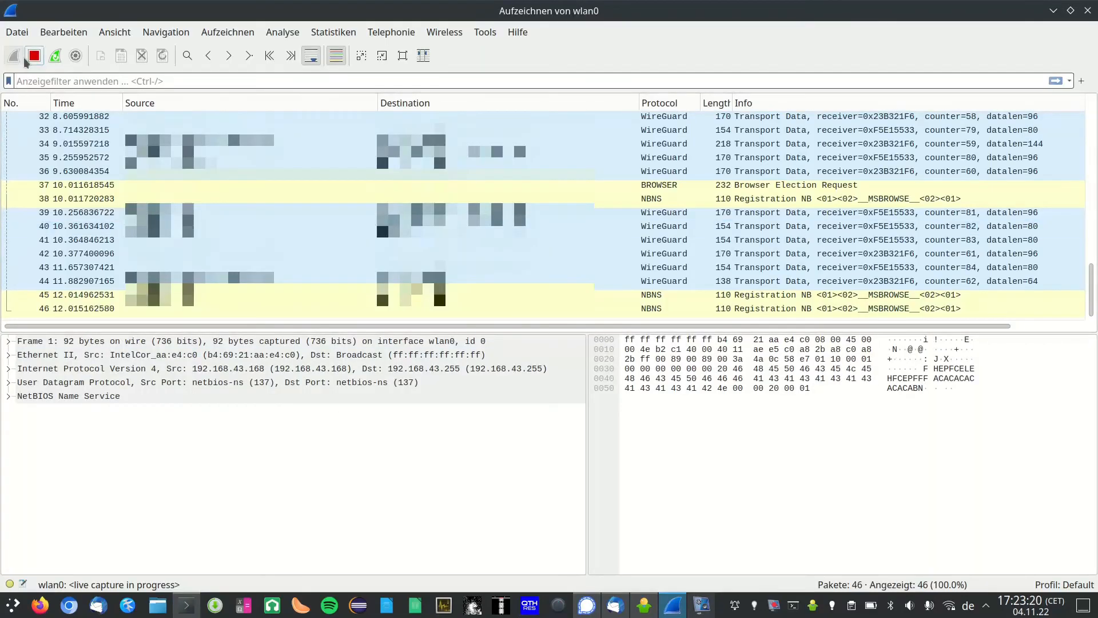
Step: Stop the capture and search the packets for 'wikipedia' to confirm no DNS leak
{"action": "left_click", "coordinate": [33, 55]}
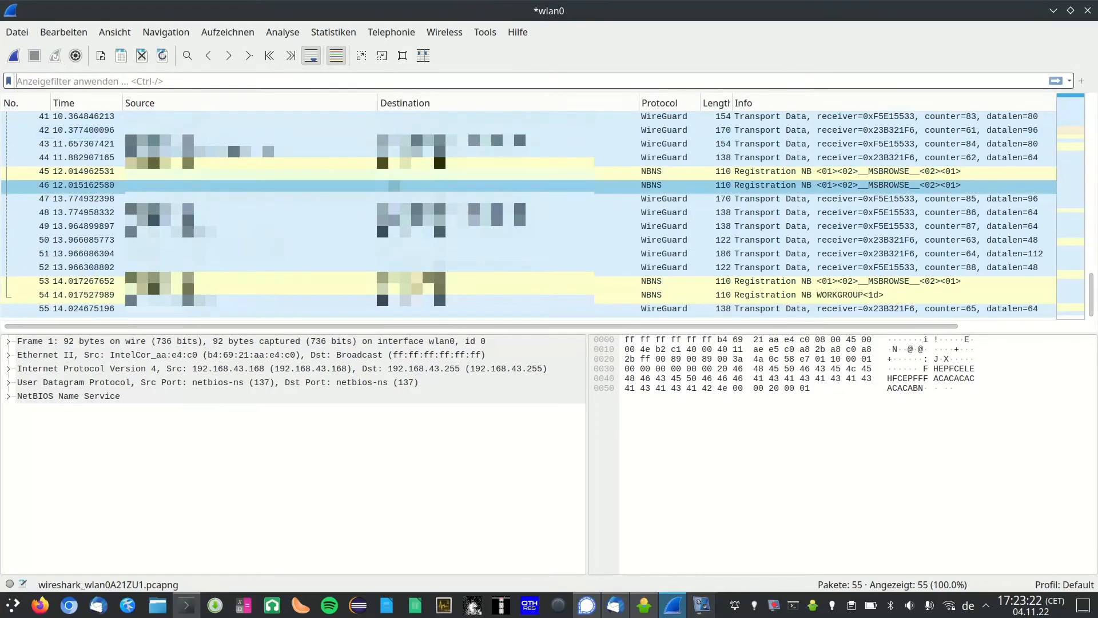
{"action": "type", "text": "wikipedia"}
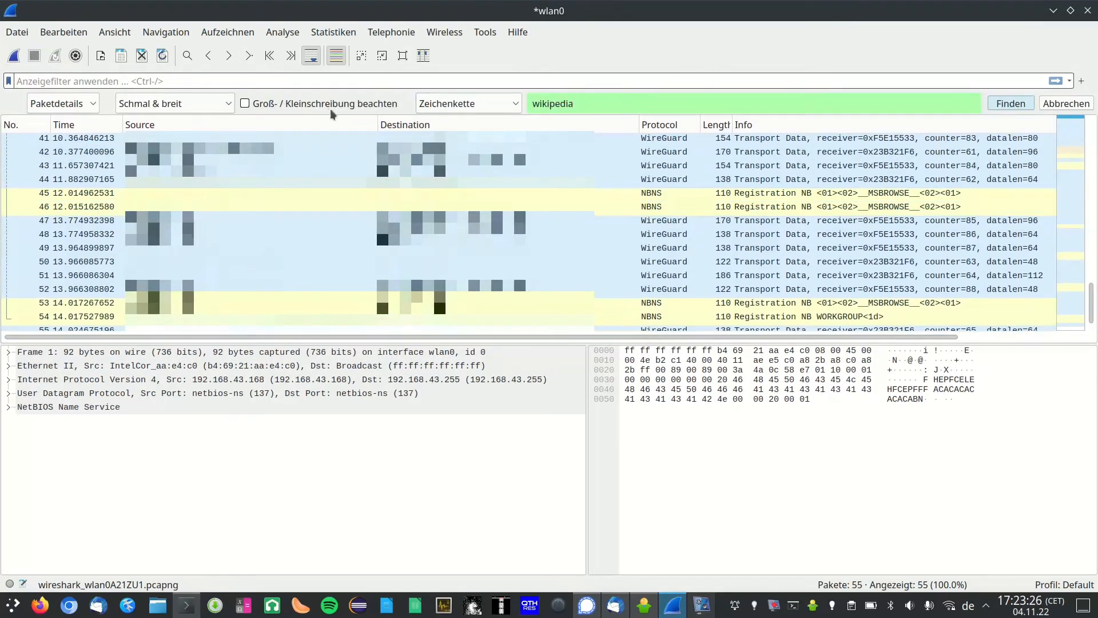
{"action": "left_click", "coordinate": [1010, 103]}
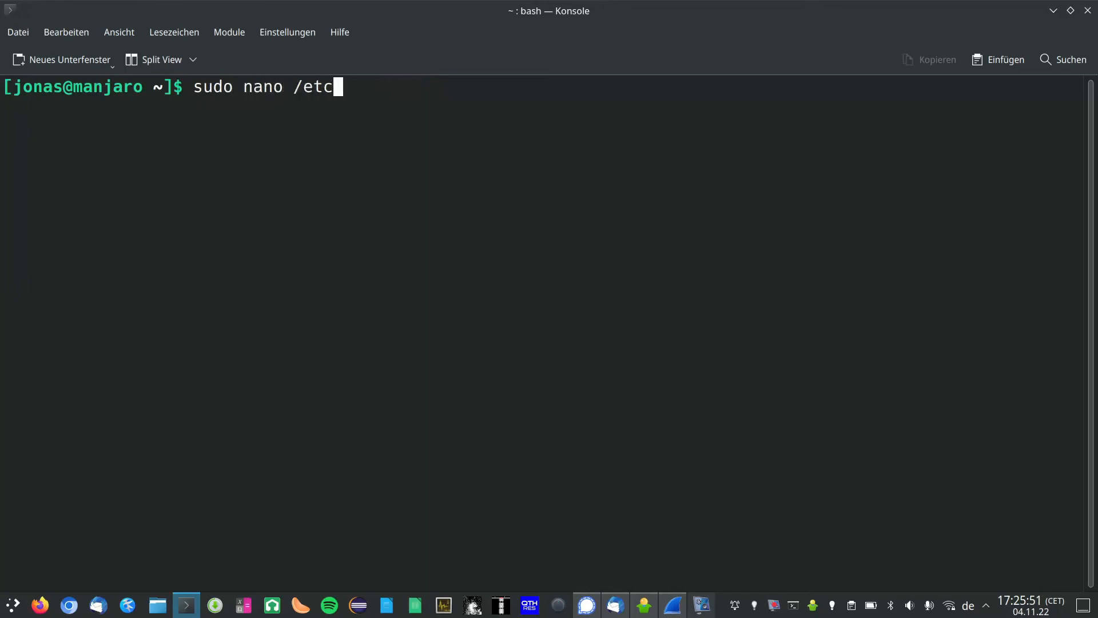
Step: Reopen NetworkManager.conf as root, comment out the [main] line with '#', and save
{"action": "type", "text": "/Net"}
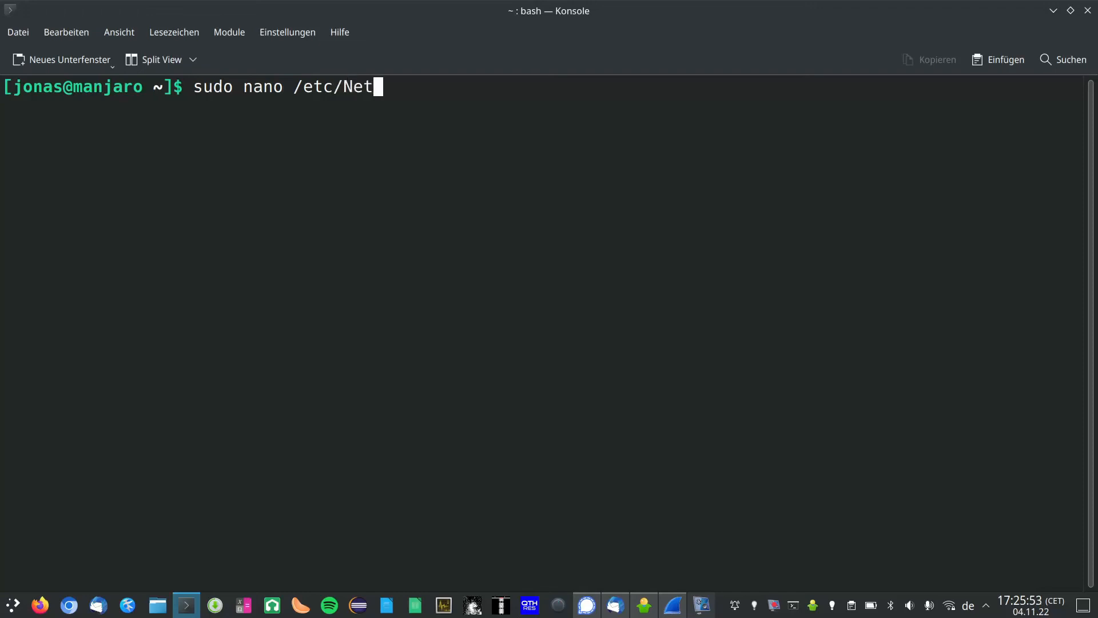
{"action": "type", "text": "workManager/Net"}
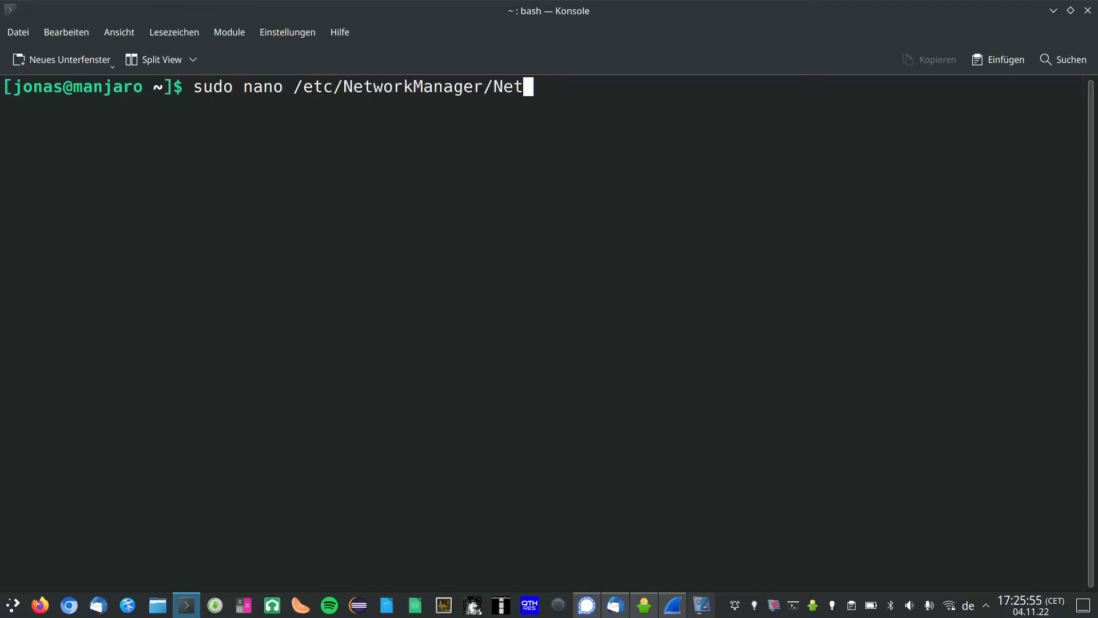
{"action": "type", "text": "workManager.conf"}
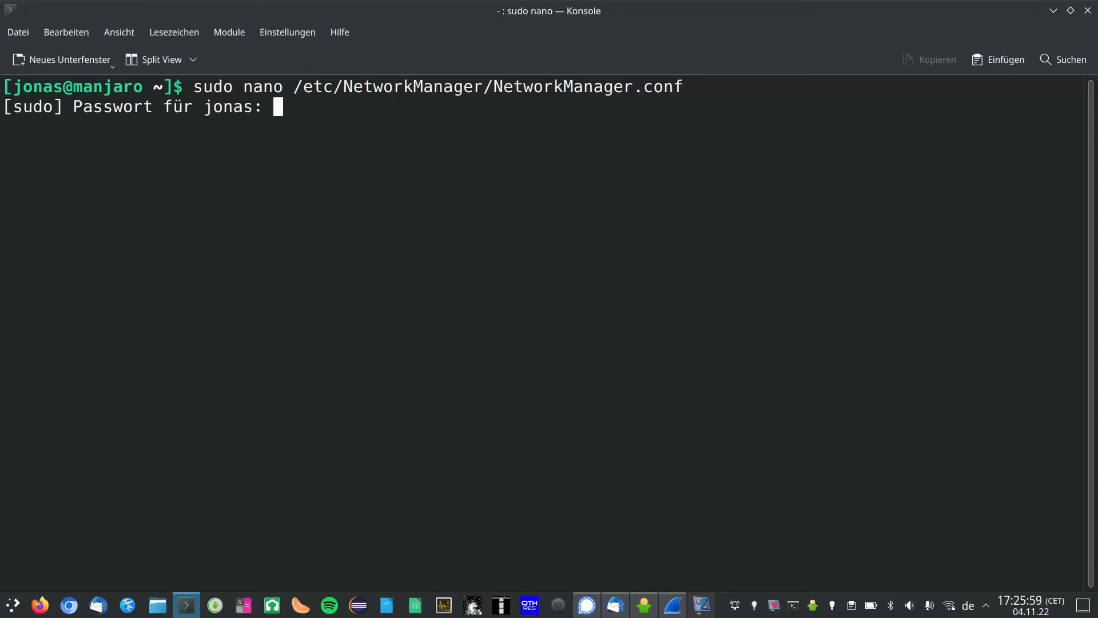
{"action": "key", "text": "Return"}
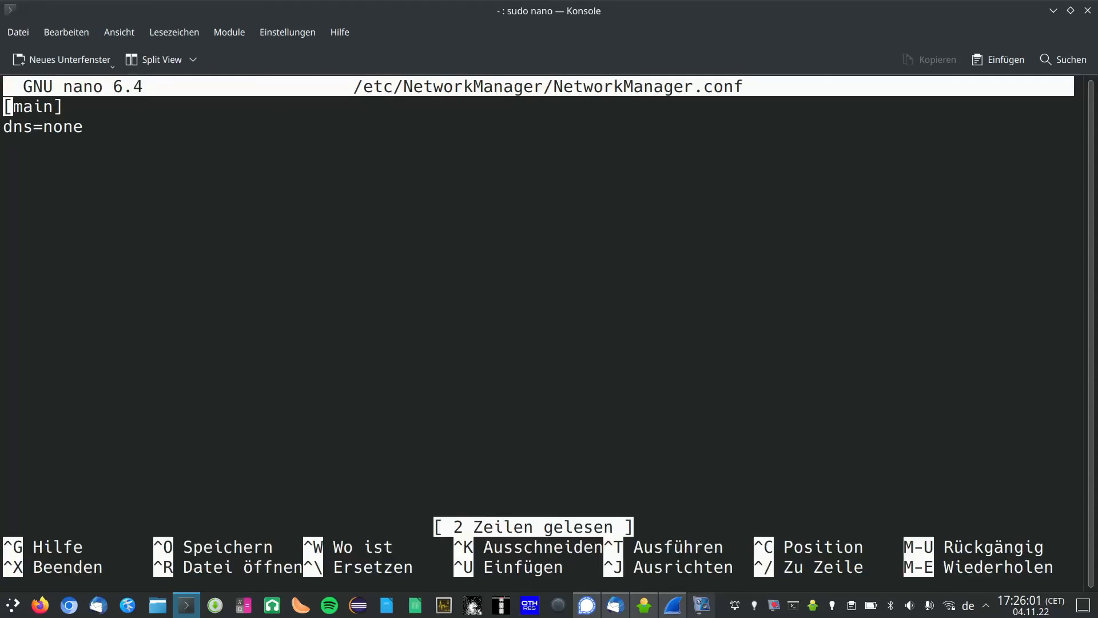
{"action": "key", "text": "Enter"}
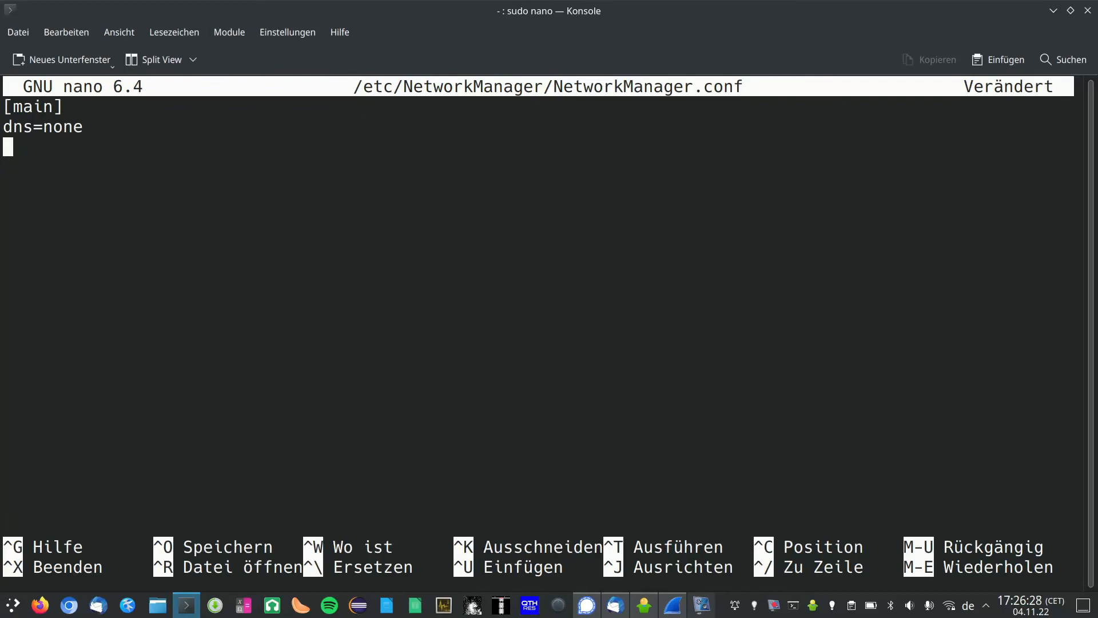
{"action": "type", "text": "#"}
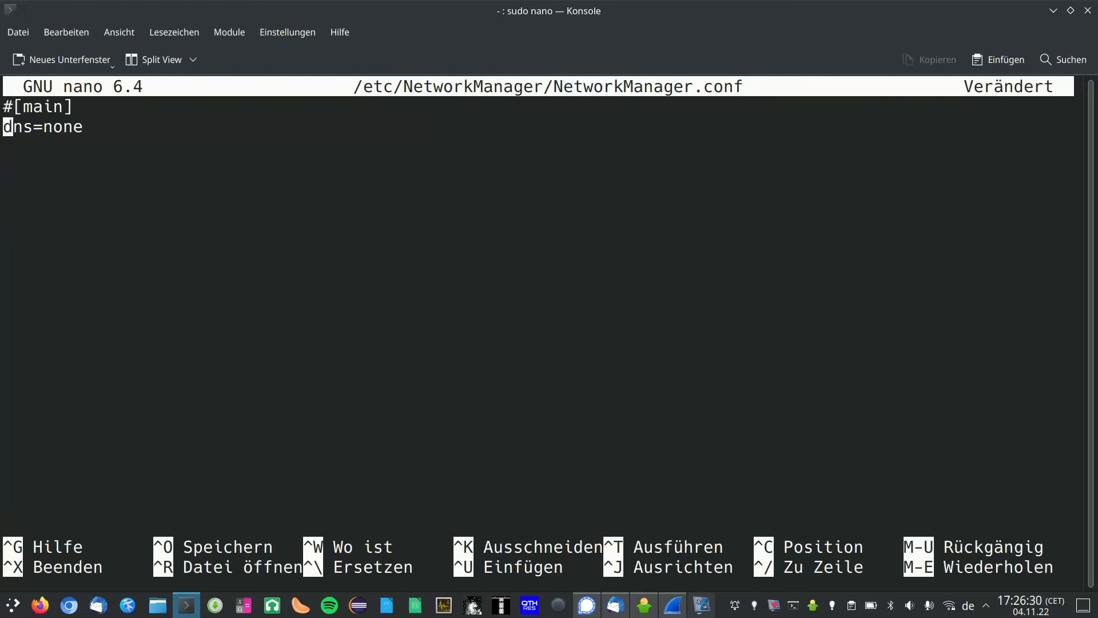
{"action": "key", "text": "ctrl+o"}
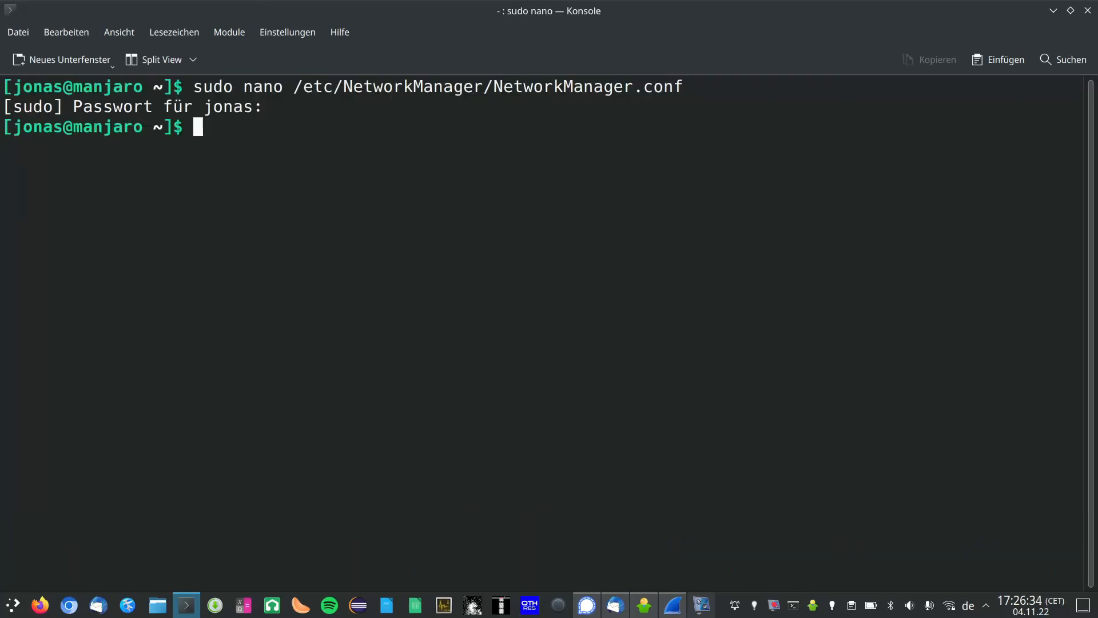
Step: Enter 'sudo systemctl restart NetworkM...' at the prompt without running it yet
{"action": "type", "text": "sudo systemcrt"}
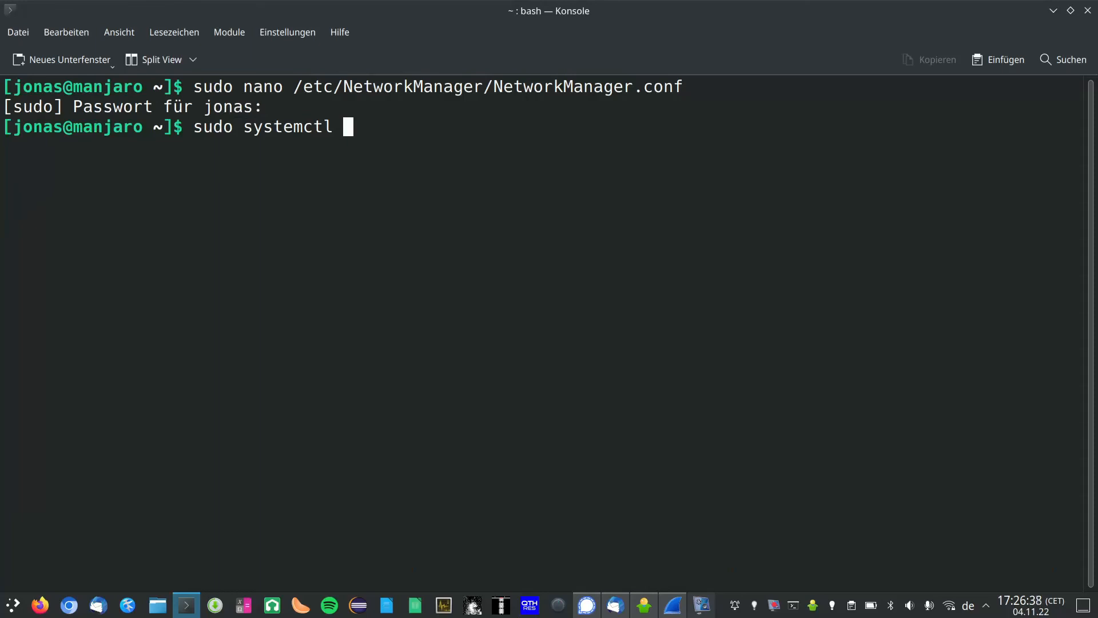
{"action": "type", "text": "restart"}
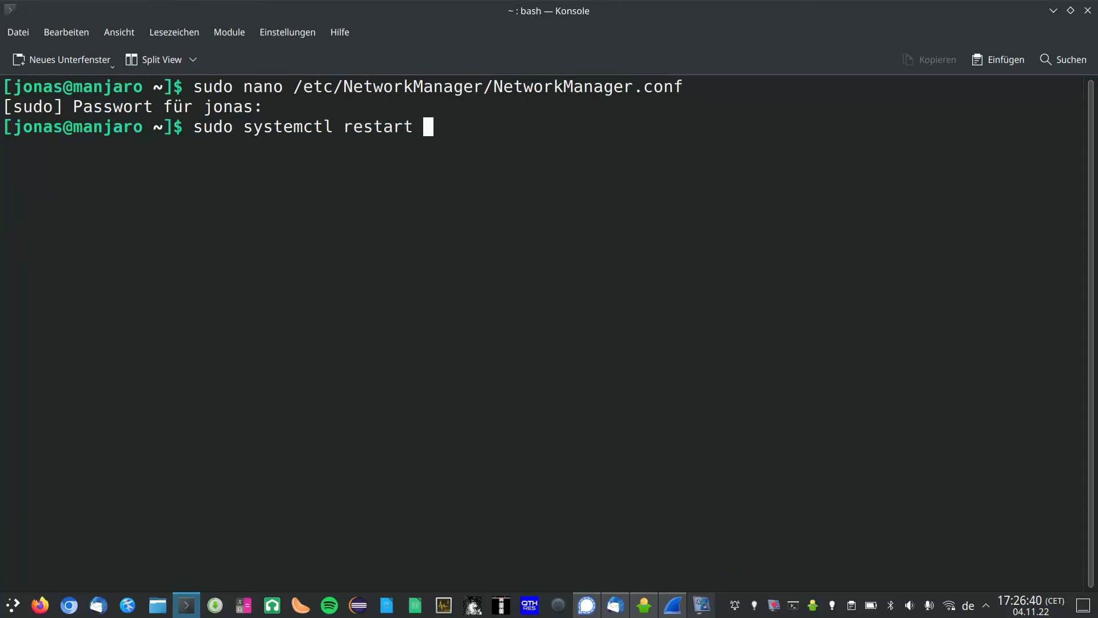
{"action": "type", "text": "NetworkM"}
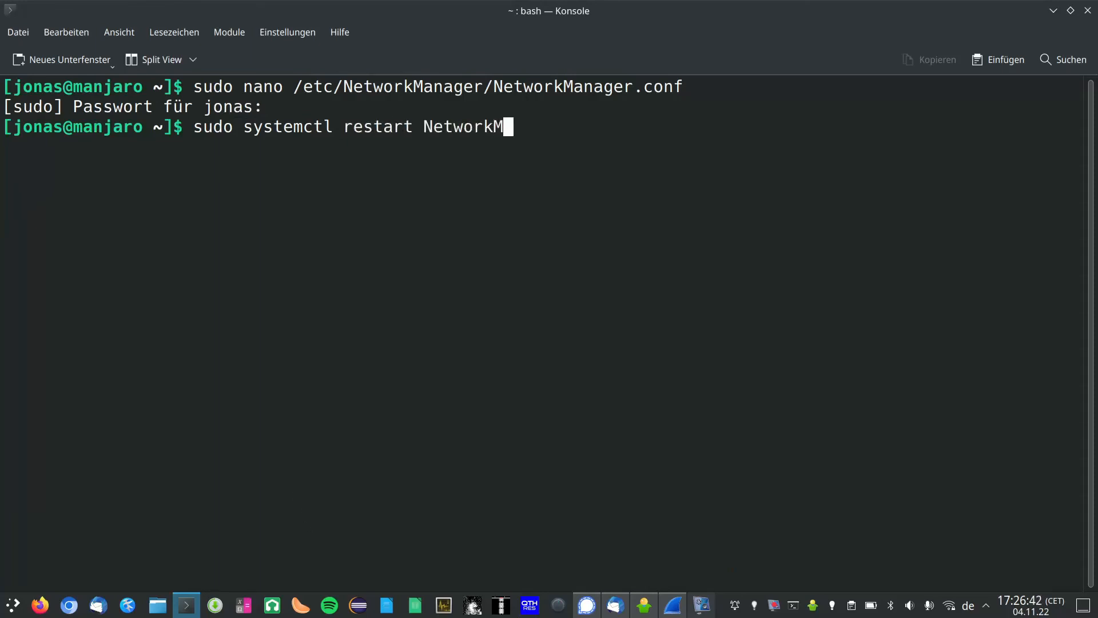